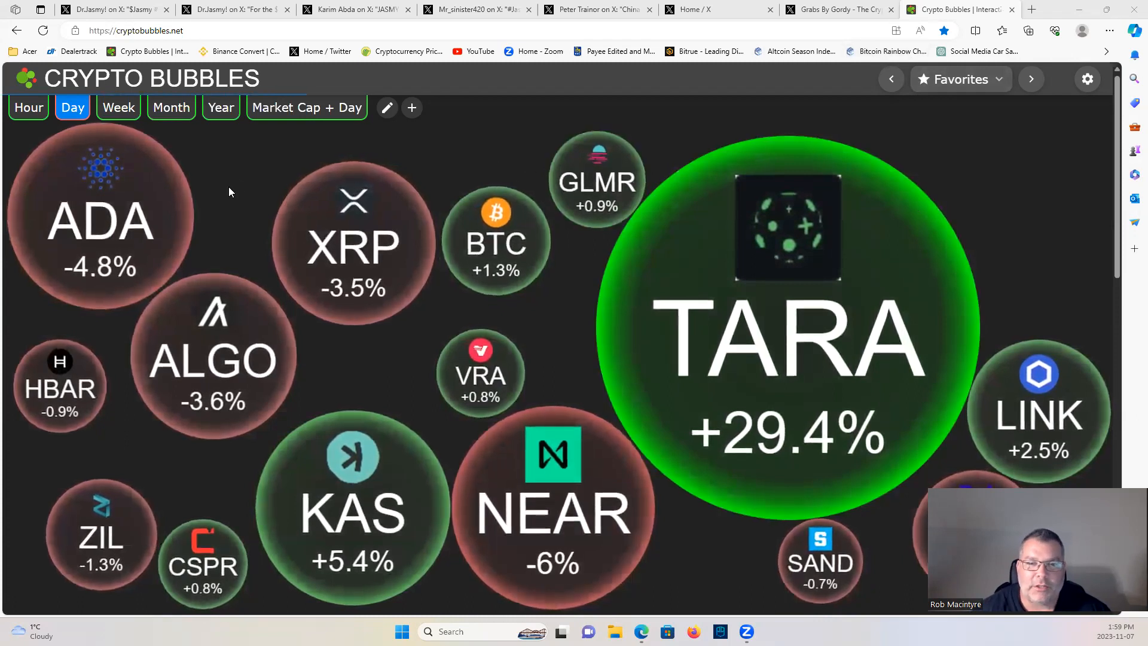
pyautogui.moveTo(301, 155)
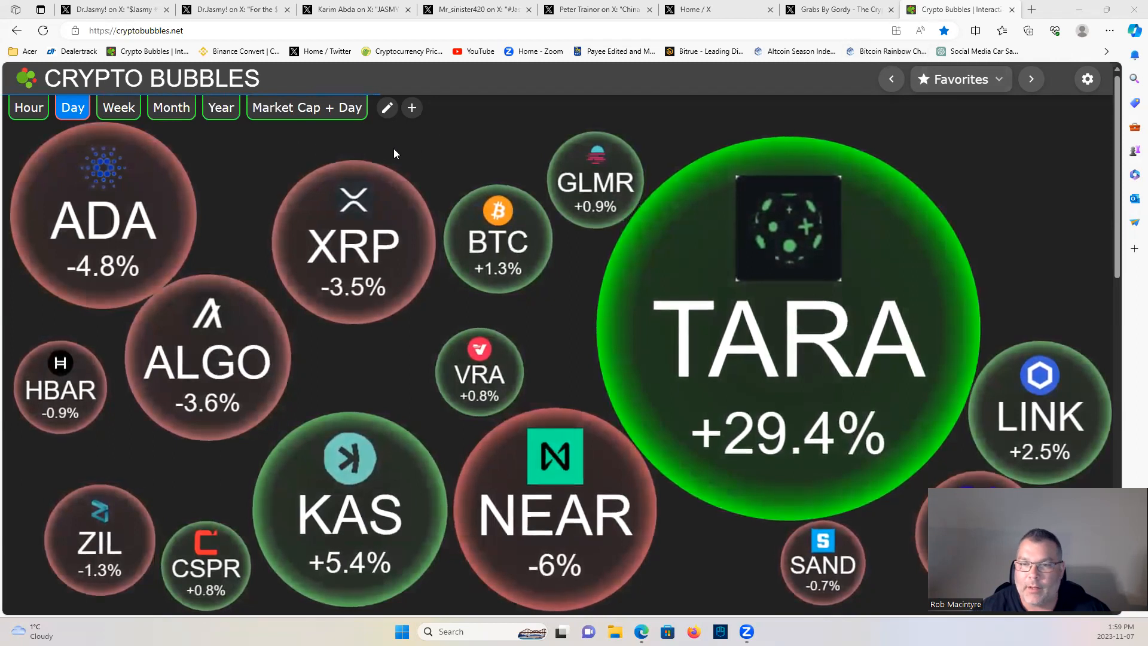
pyautogui.moveTo(421, 155)
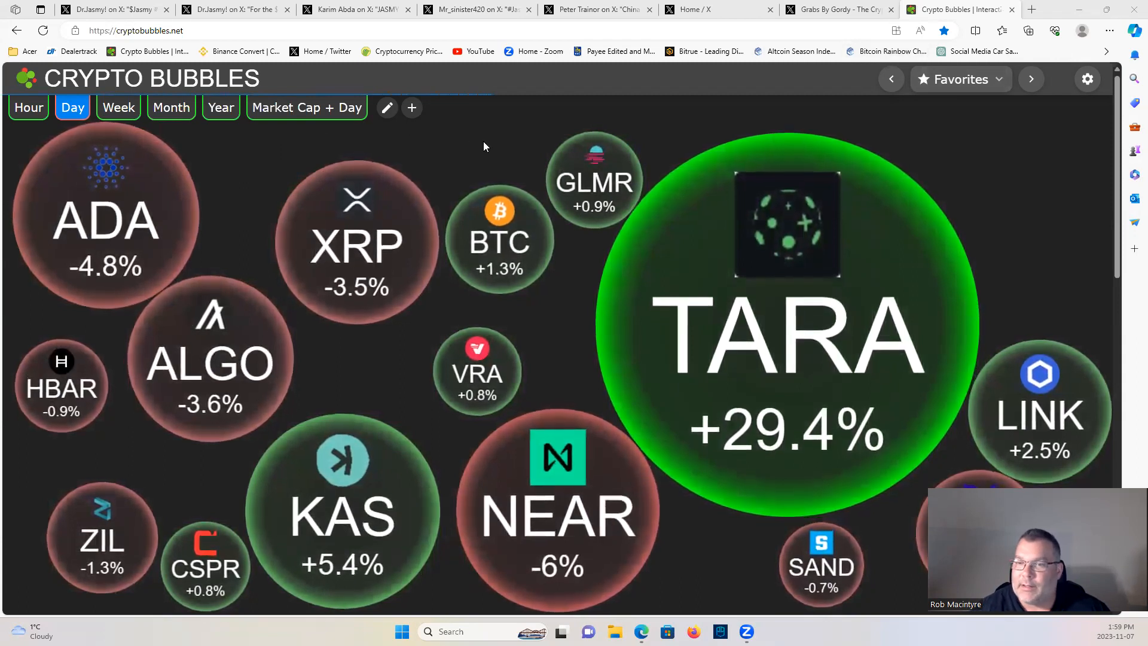
pyautogui.moveTo(496, 315)
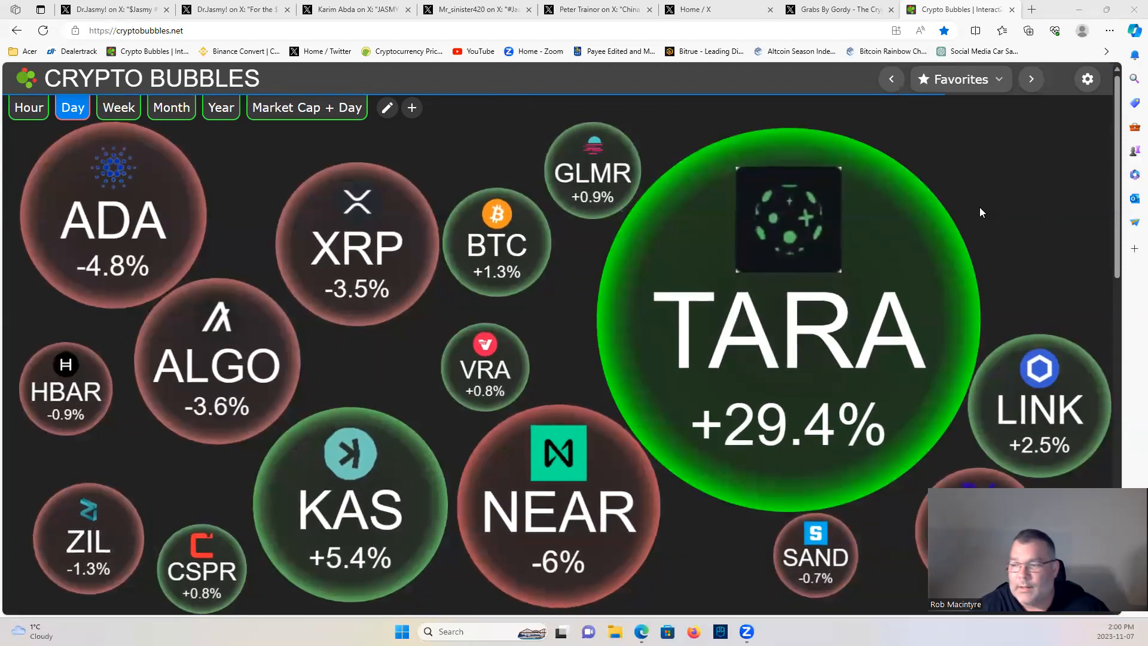
# Check Bitcoin's price card, then show Taraxa's card at US$0.00975, rank 461, 744% yearly gain.
pyautogui.click(496, 242)
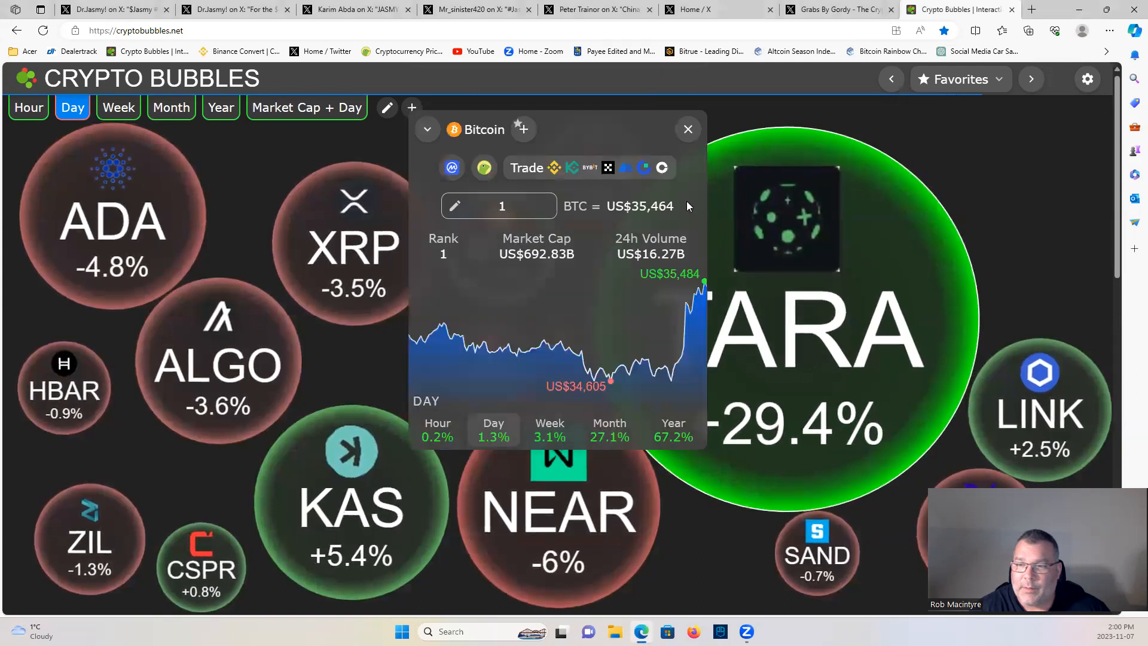
pyautogui.moveTo(686, 129)
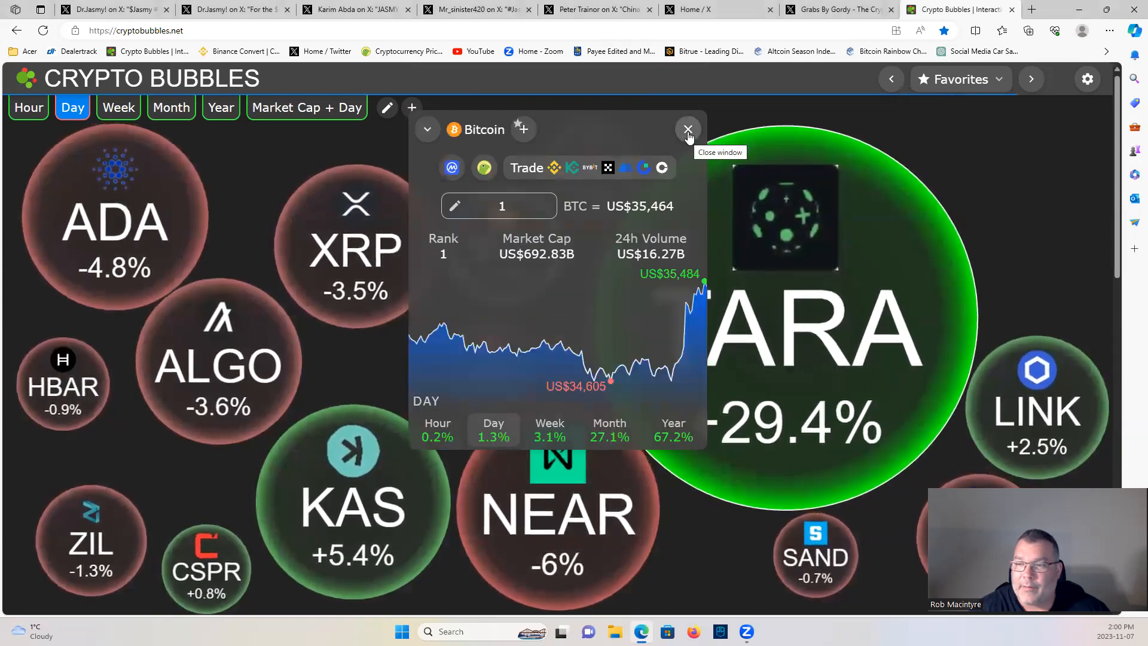
pyautogui.click(688, 130)
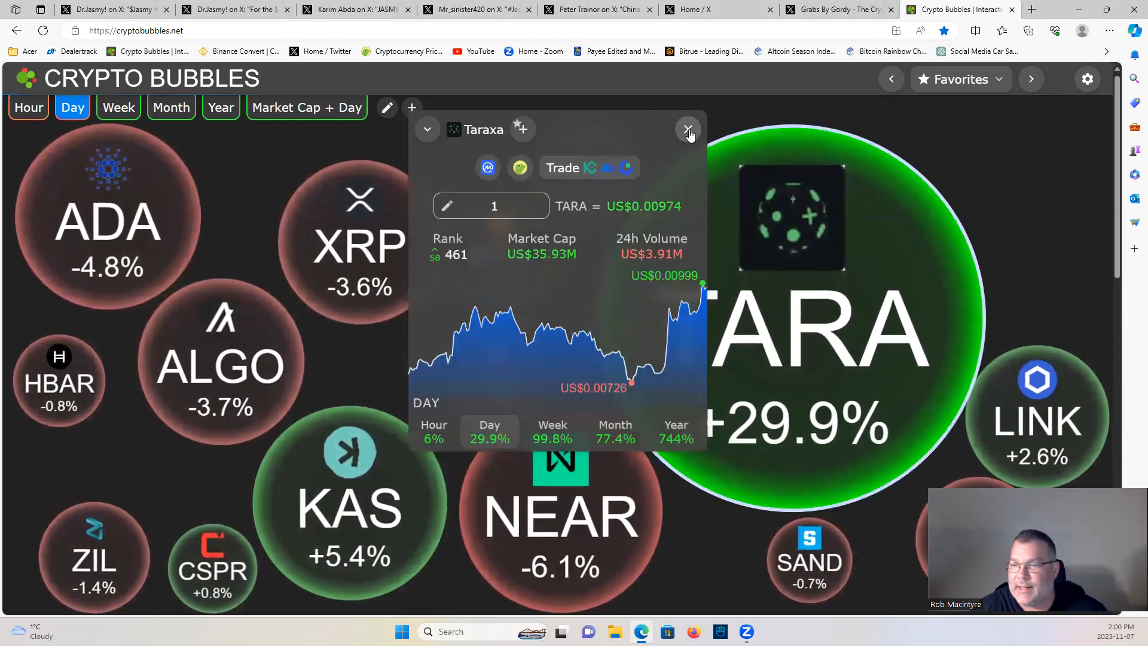
pyautogui.click(688, 130)
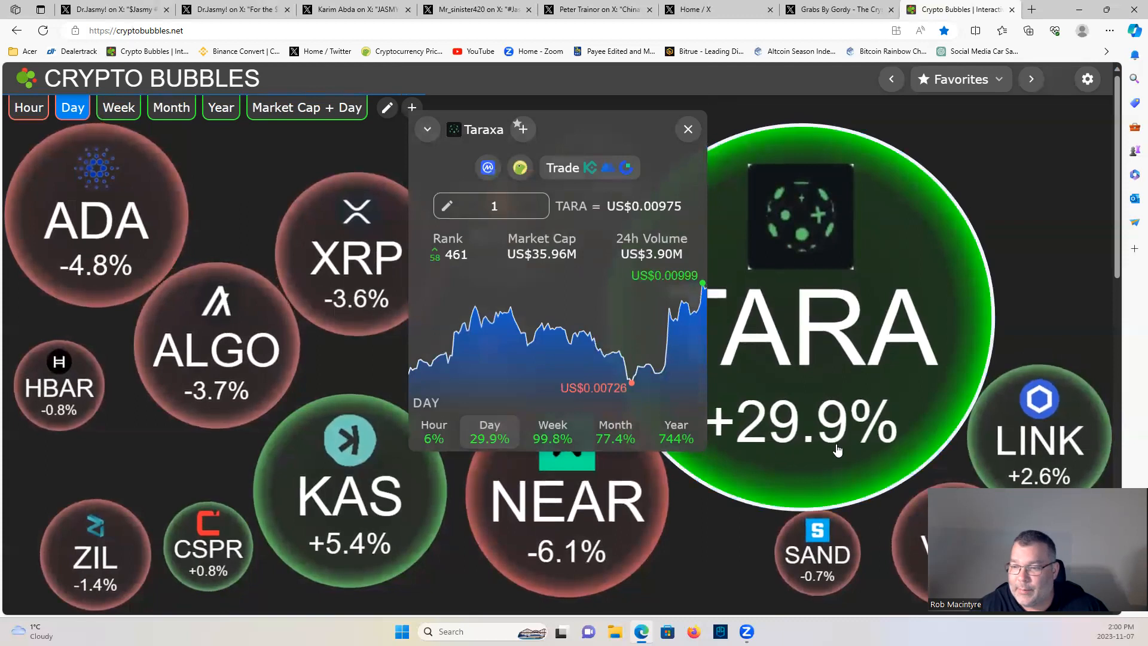
pyautogui.moveTo(607, 359)
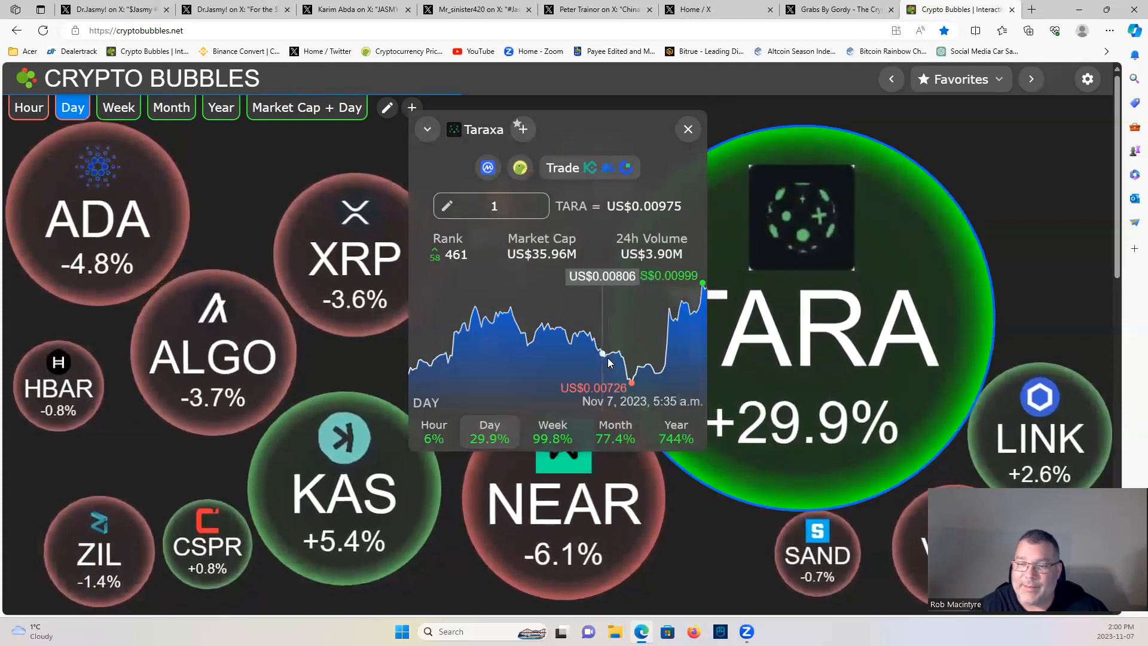
pyautogui.moveTo(655, 306)
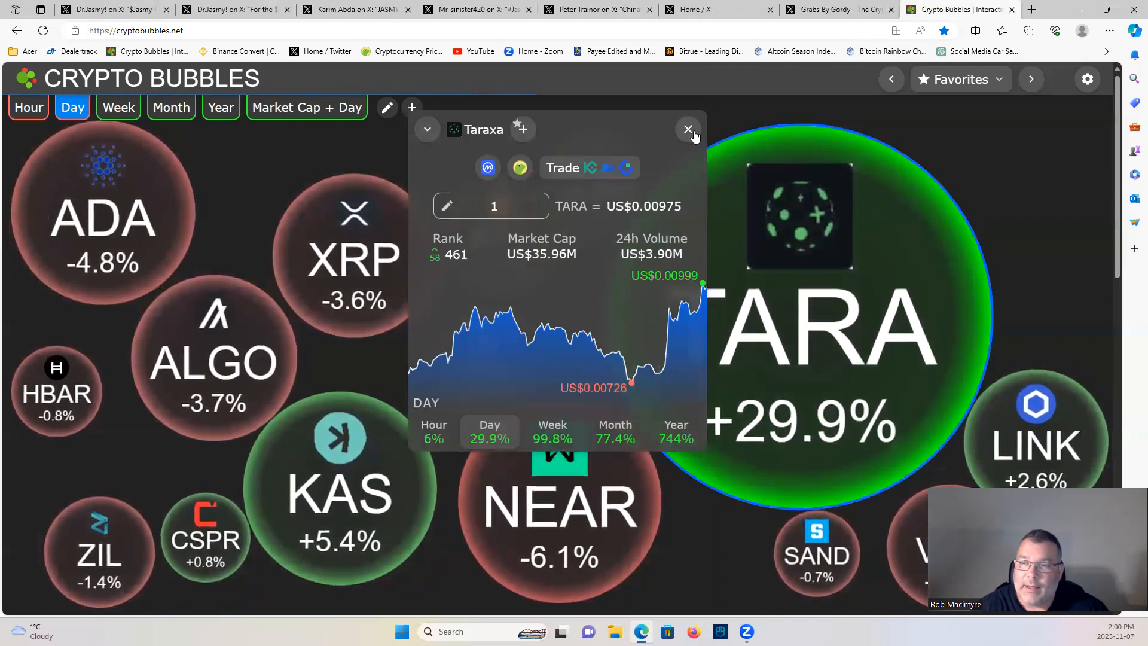
# Review Kaspa and JasmyCoin cards, leaving the Watchlist 1 bubbles with no card shown.
pyautogui.click(688, 129)
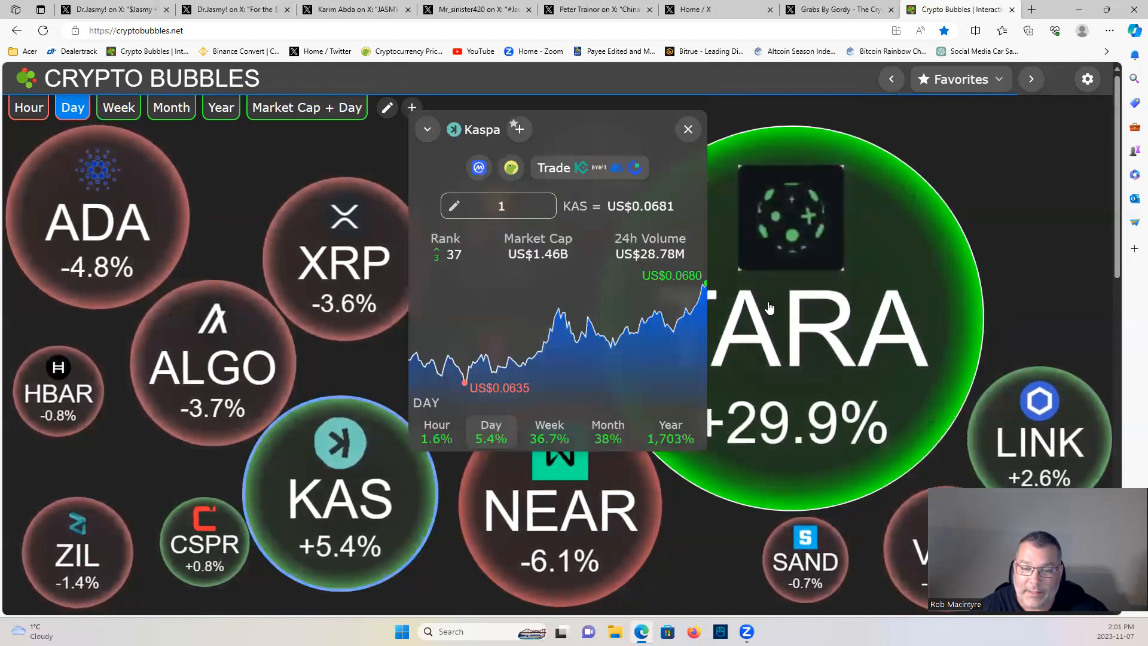
pyautogui.click(686, 129)
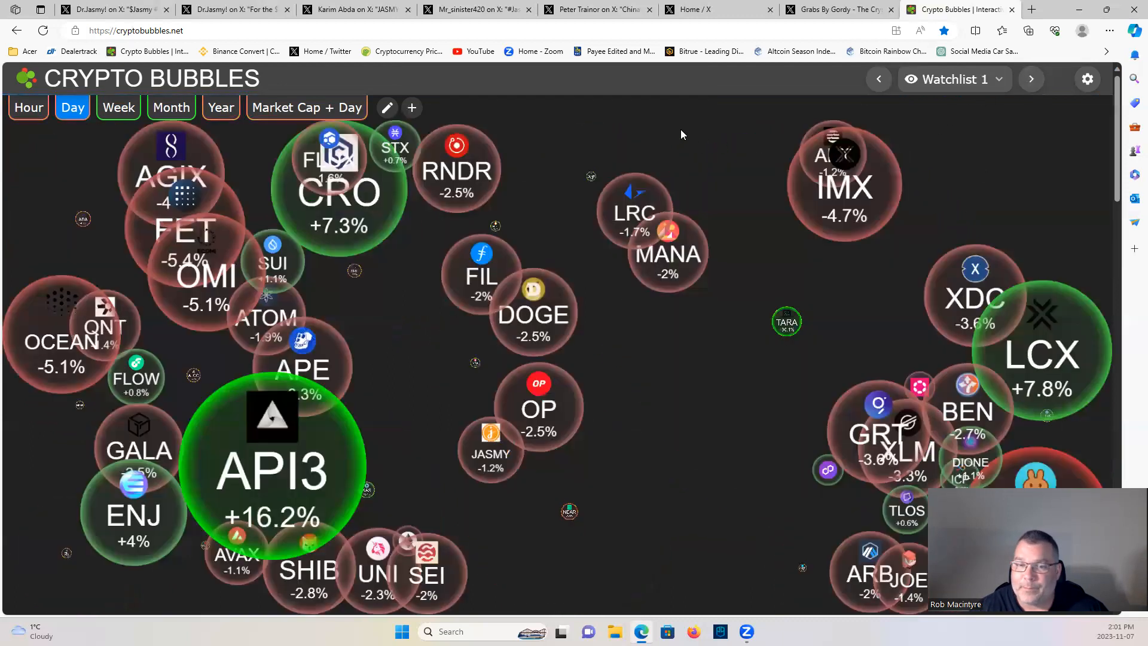
pyautogui.click(490, 454)
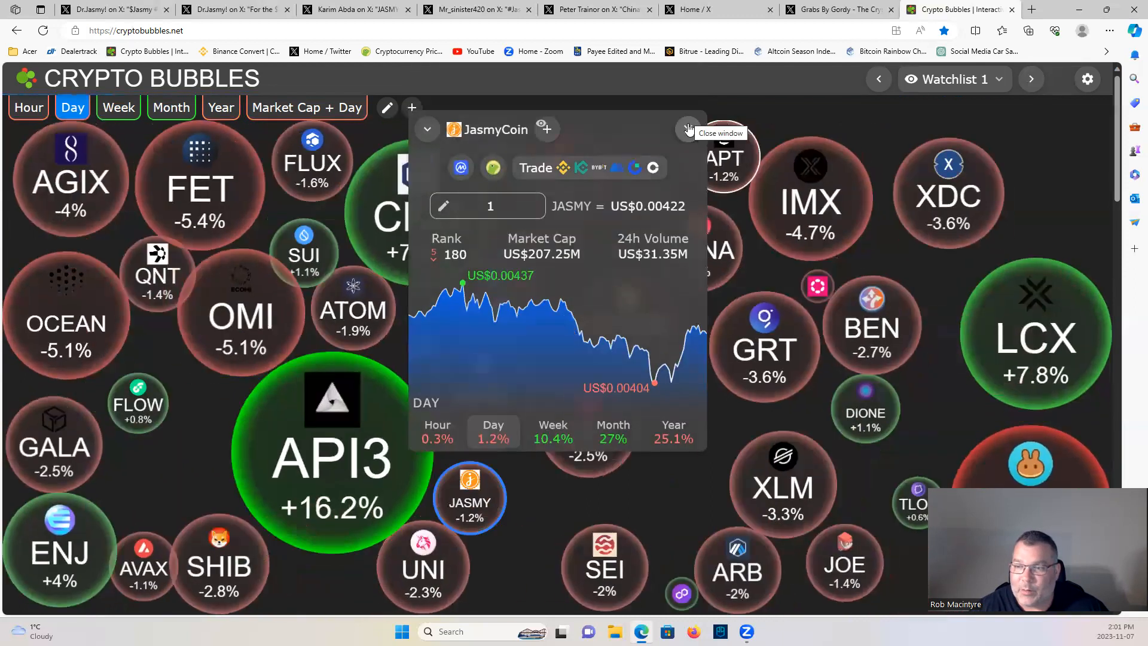
pyautogui.click(687, 129)
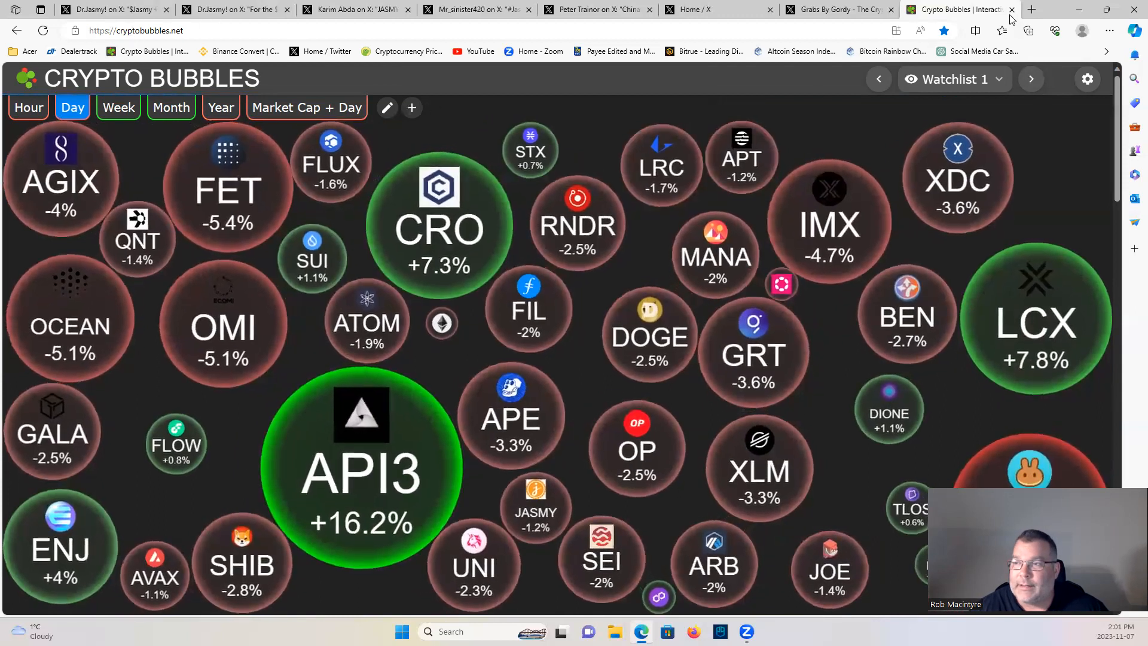
# Bring up Dr.Jasmy!'s $JASMY bullish channel chart post with its image enlarged and replies.
pyautogui.click(113, 9)
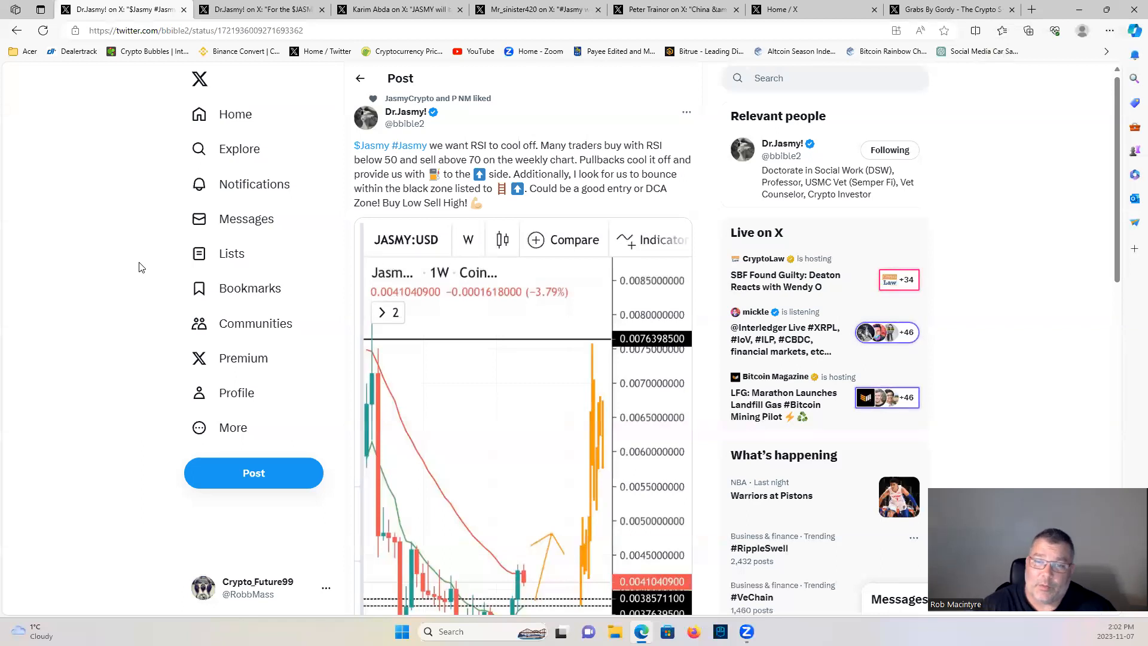
pyautogui.scroll(-3)
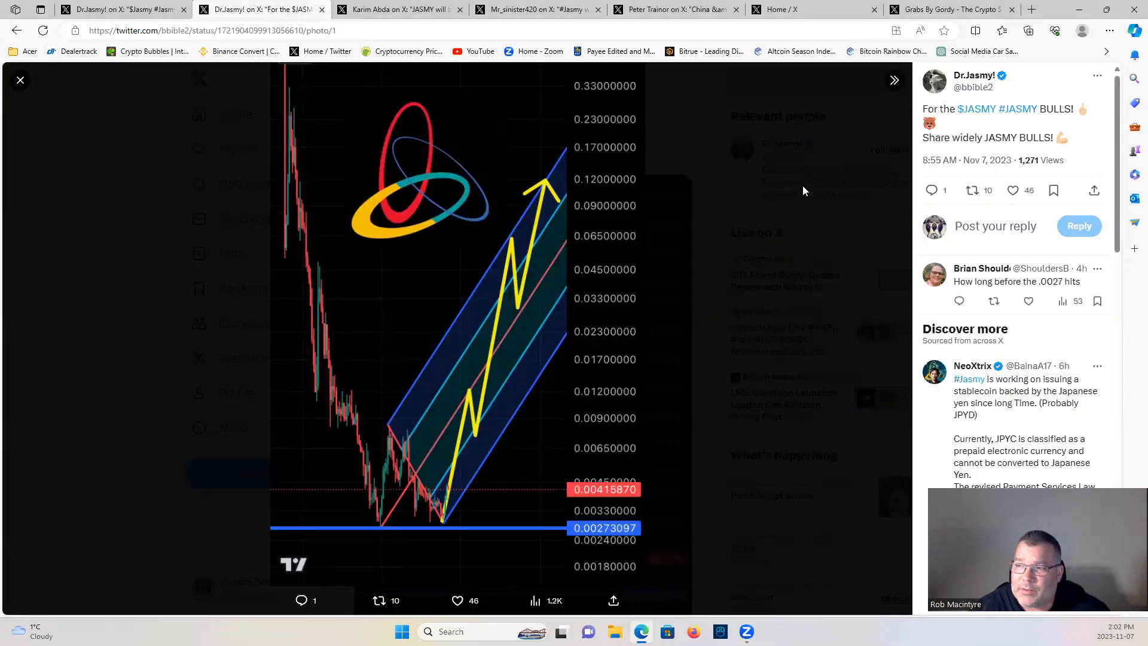
pyautogui.moveTo(435, 492)
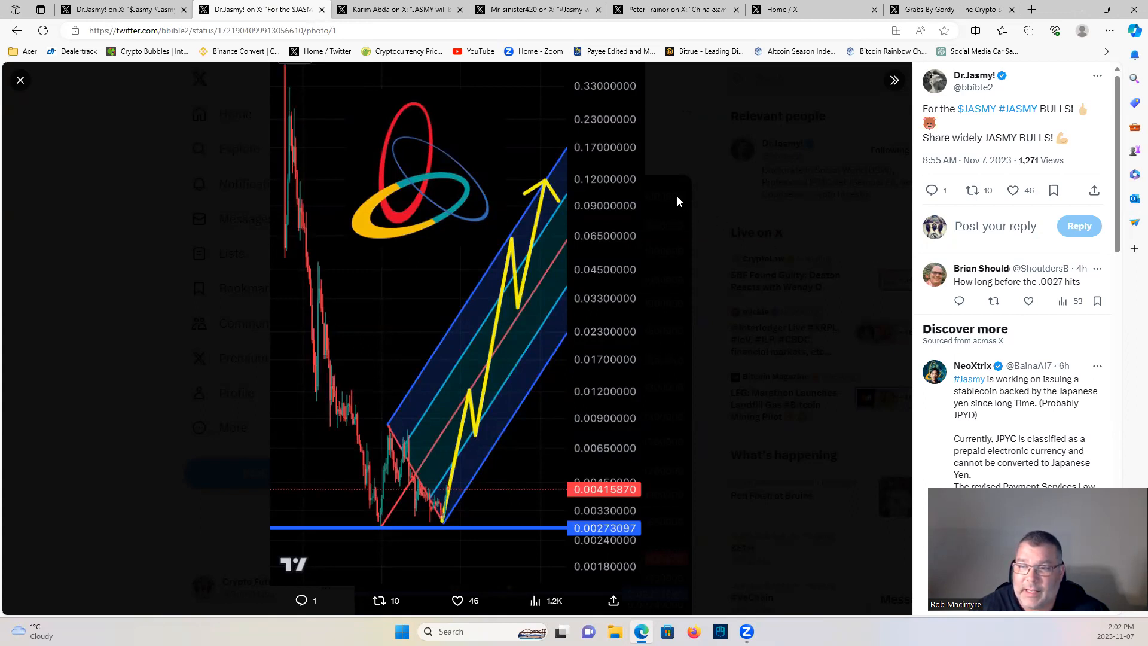
pyautogui.moveTo(673, 182)
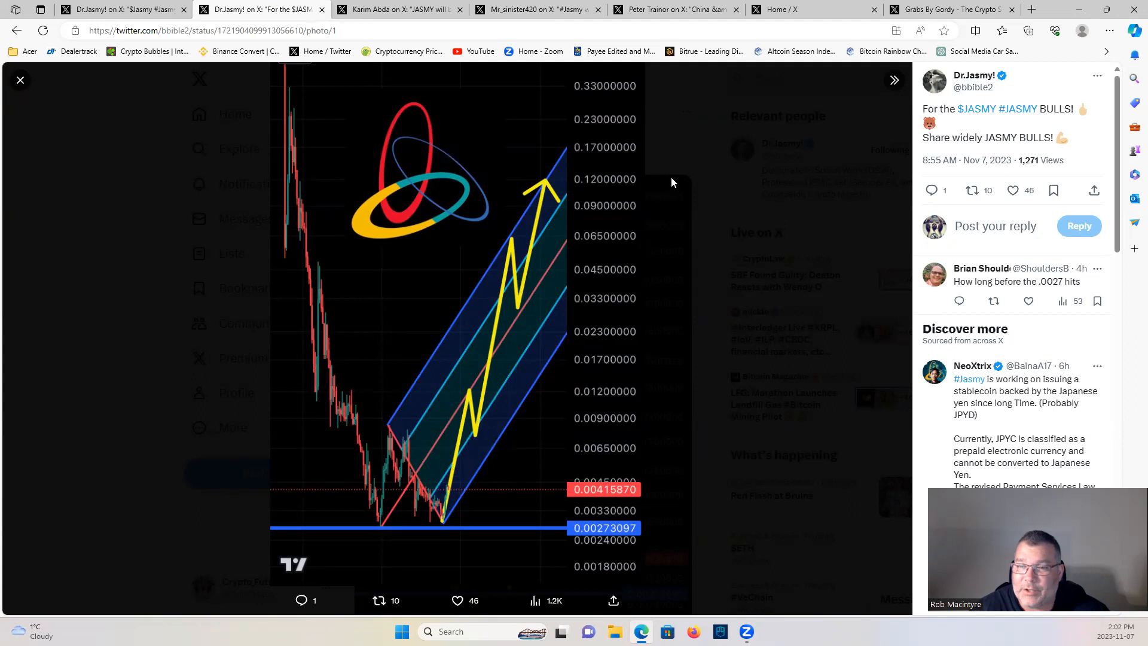
pyautogui.moveTo(413, 64)
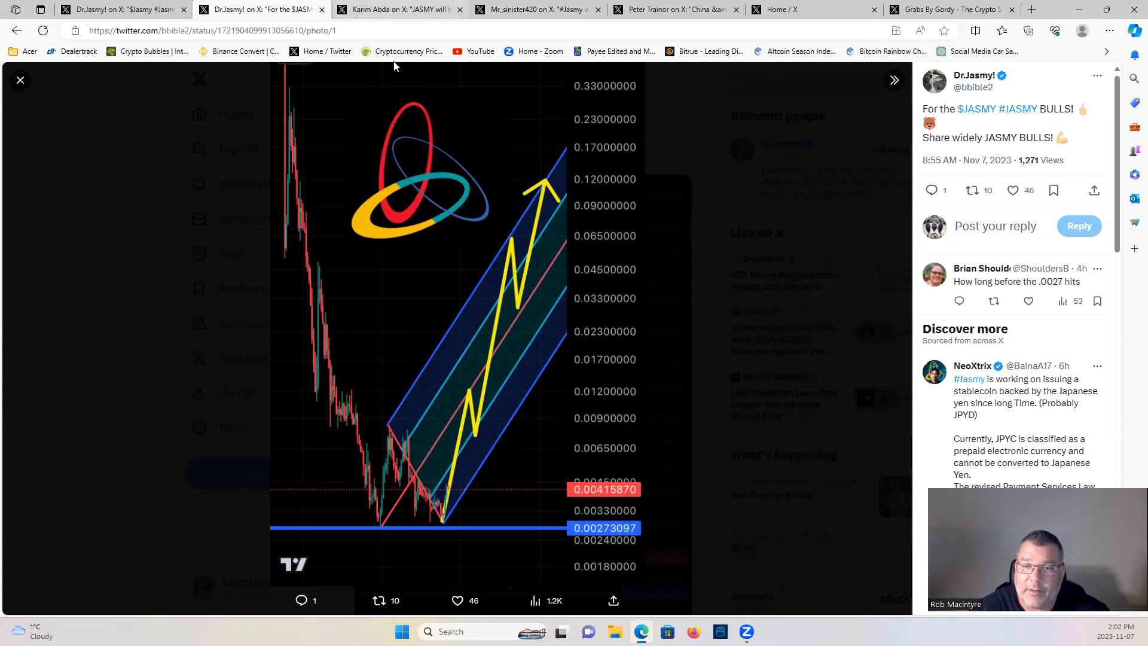
# Show HARA's ResorTech Okinawa November 9-10 exhibition post and scroll to its replies.
pyautogui.click(400, 10)
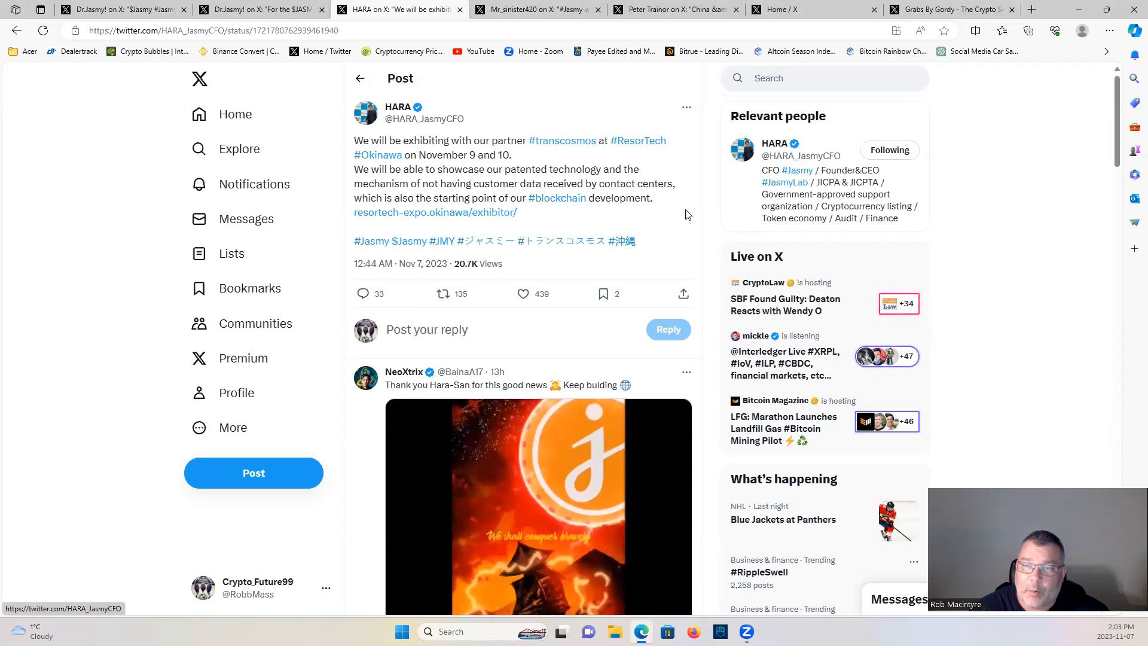
pyautogui.scroll(-3)
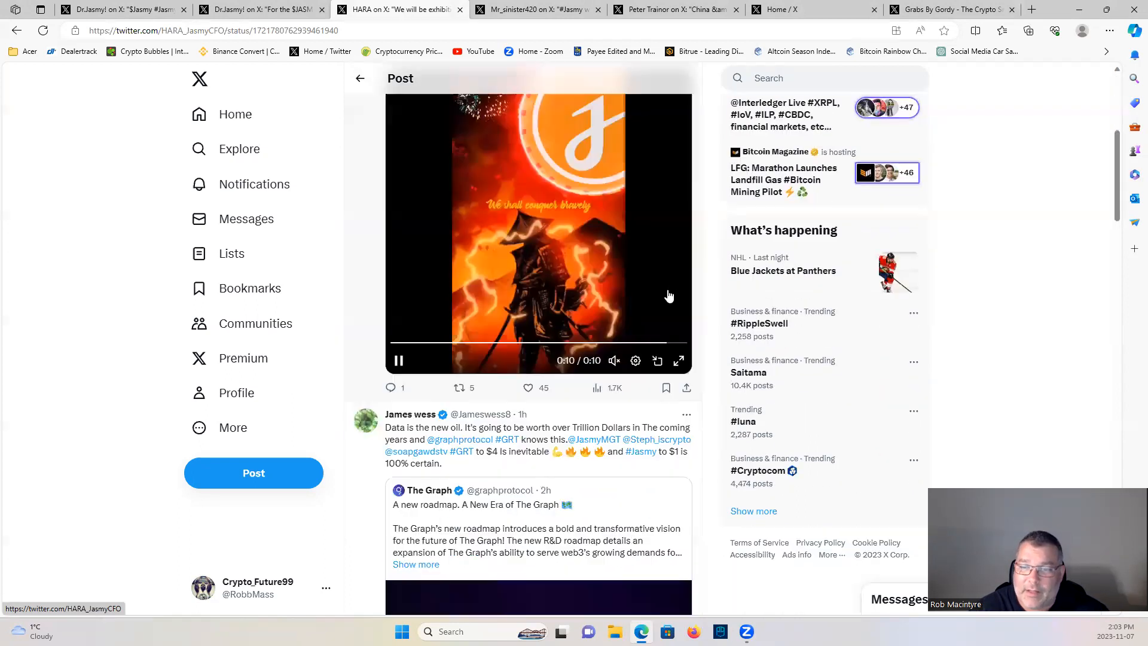
pyautogui.scroll(-3)
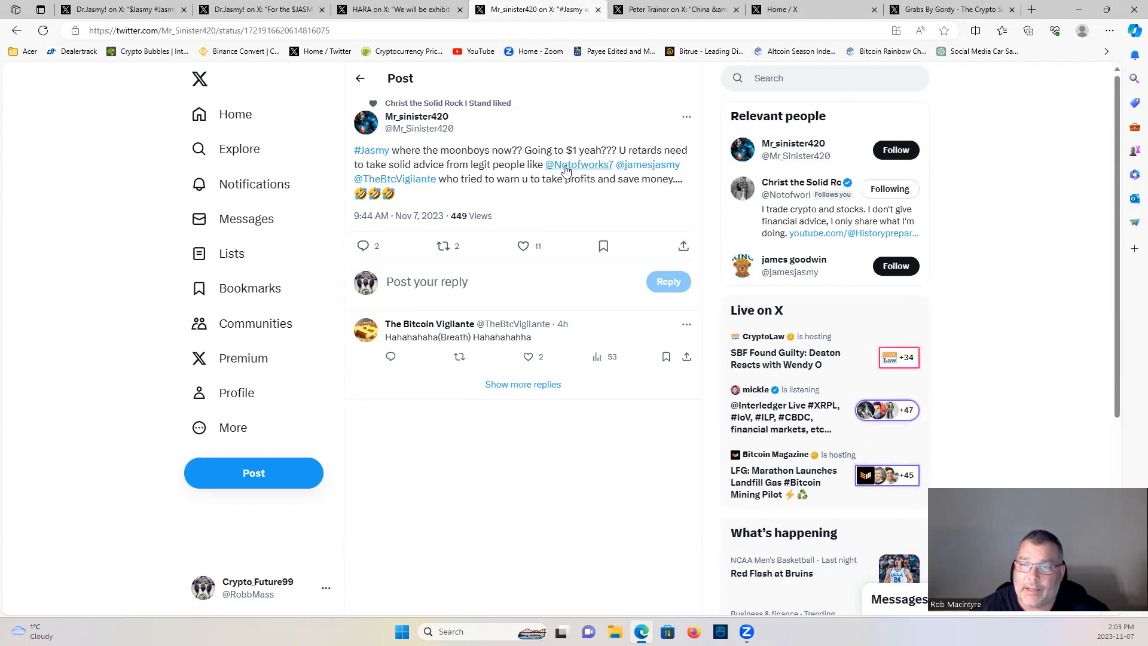
pyautogui.moveTo(454, 196)
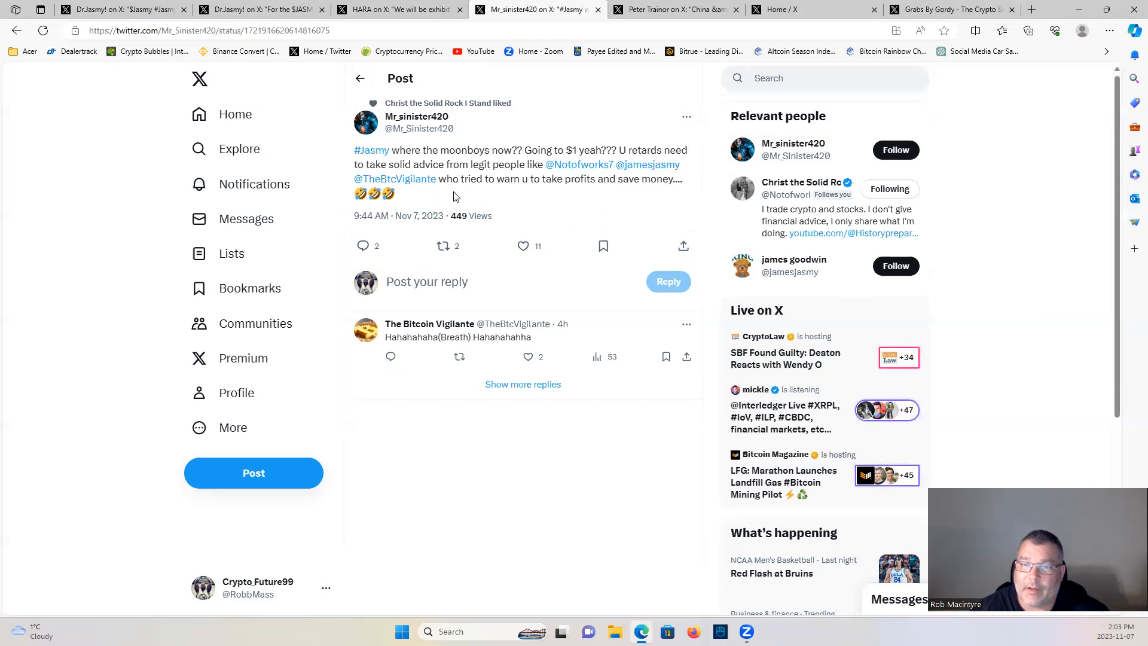
pyautogui.moveTo(576, 206)
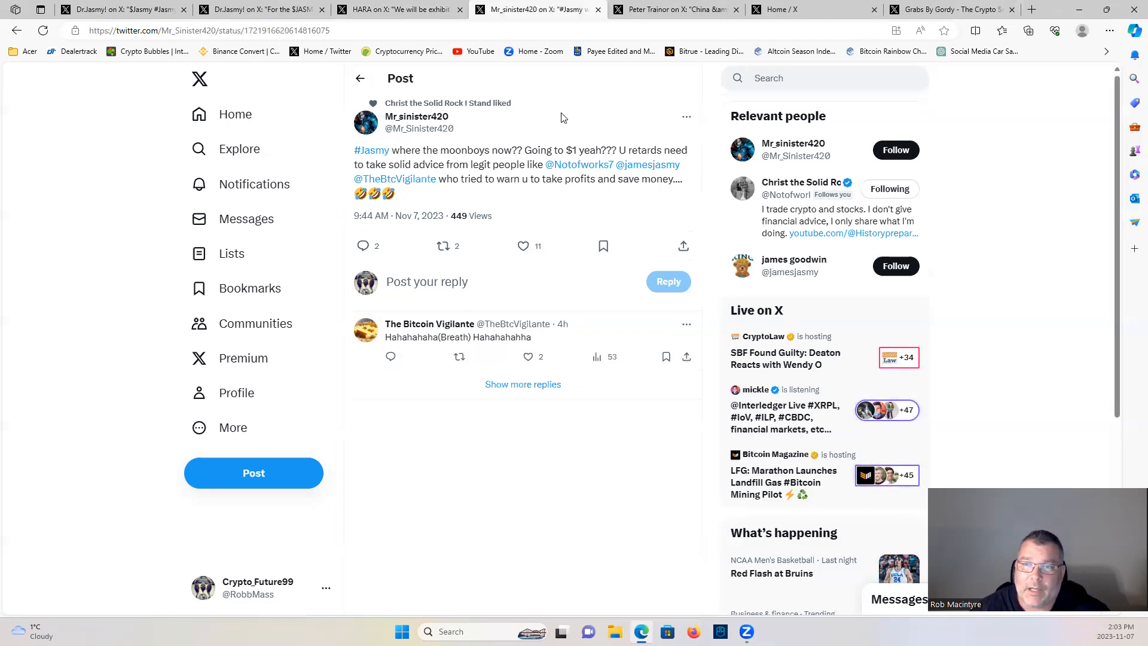
pyautogui.moveTo(1025, 71)
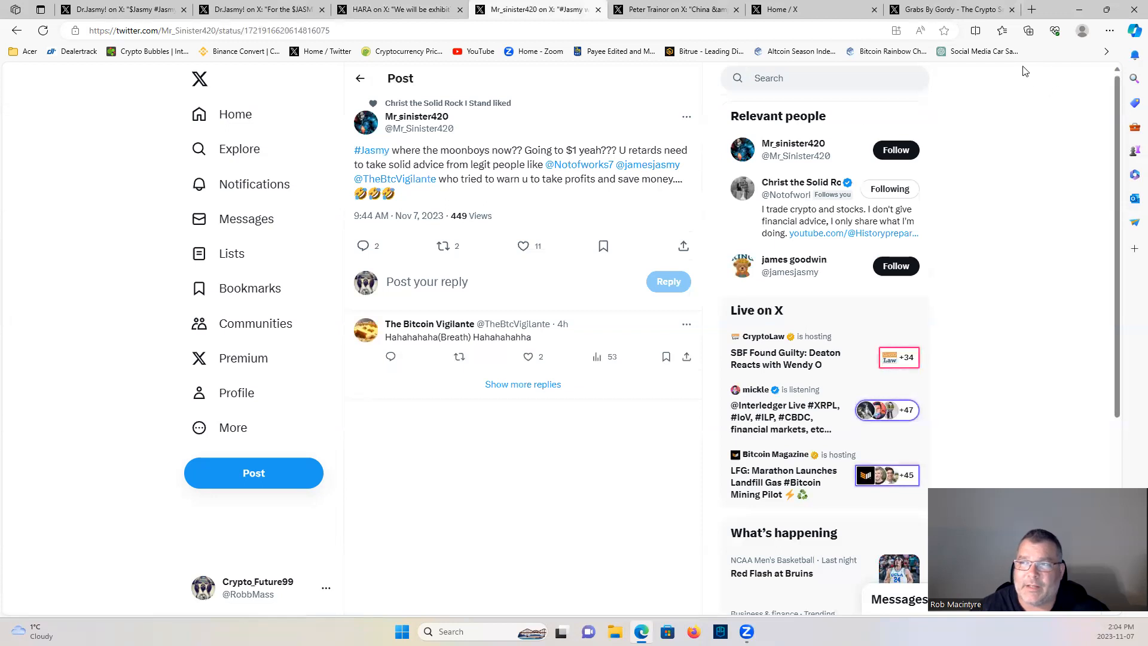
pyautogui.moveTo(1013, 175)
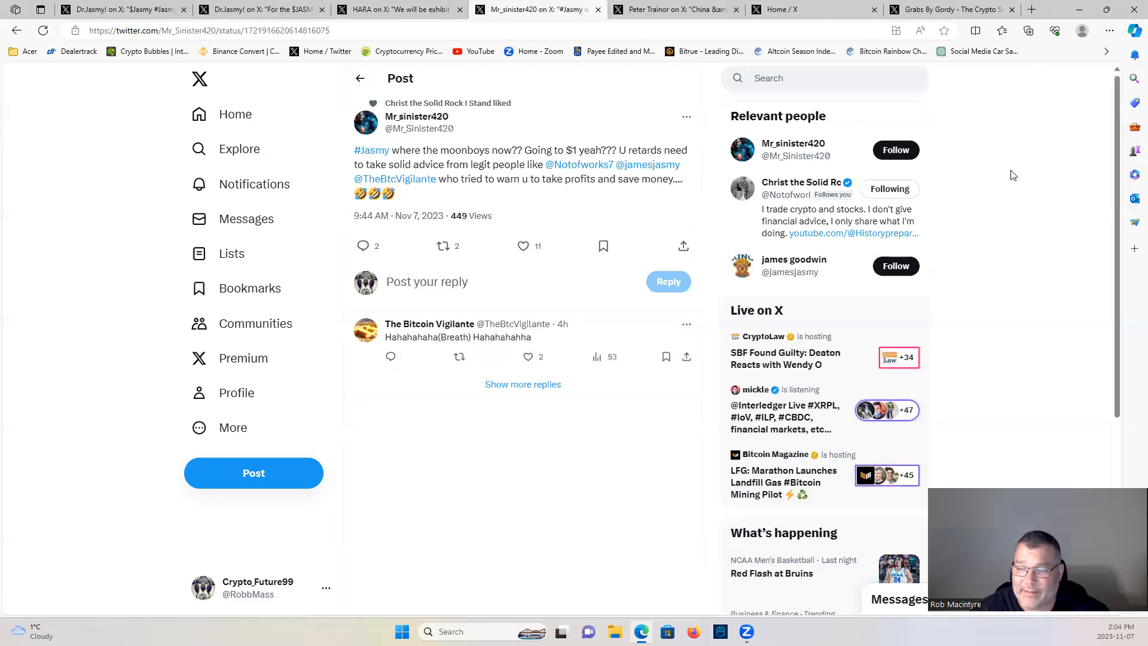
pyautogui.moveTo(563, 131)
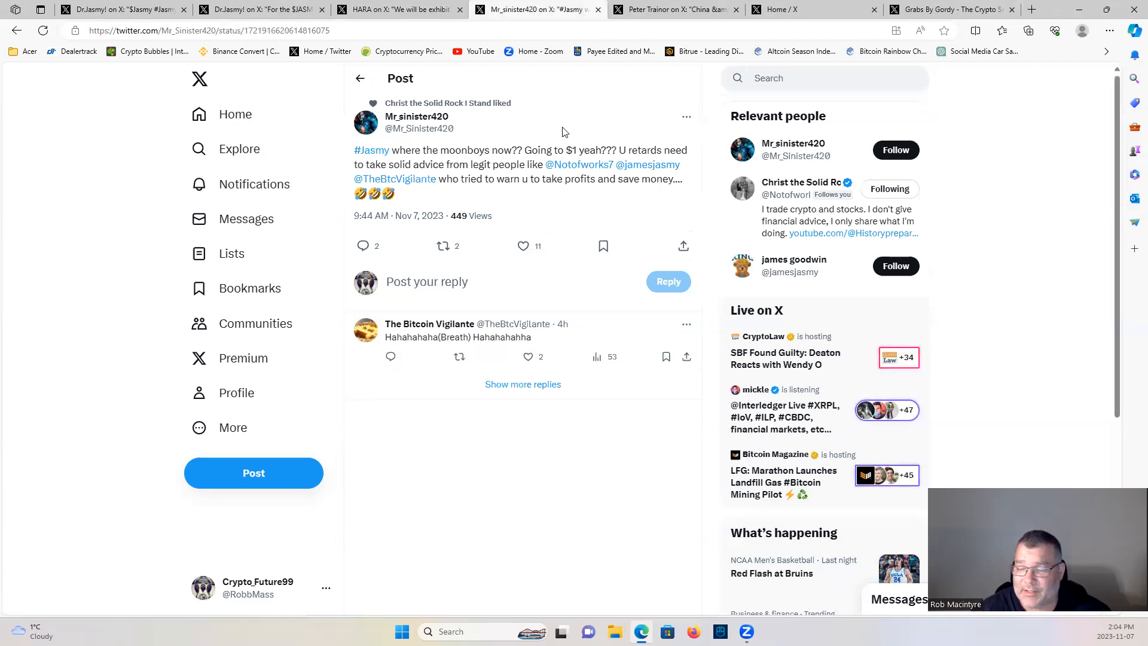
pyautogui.moveTo(552, 130)
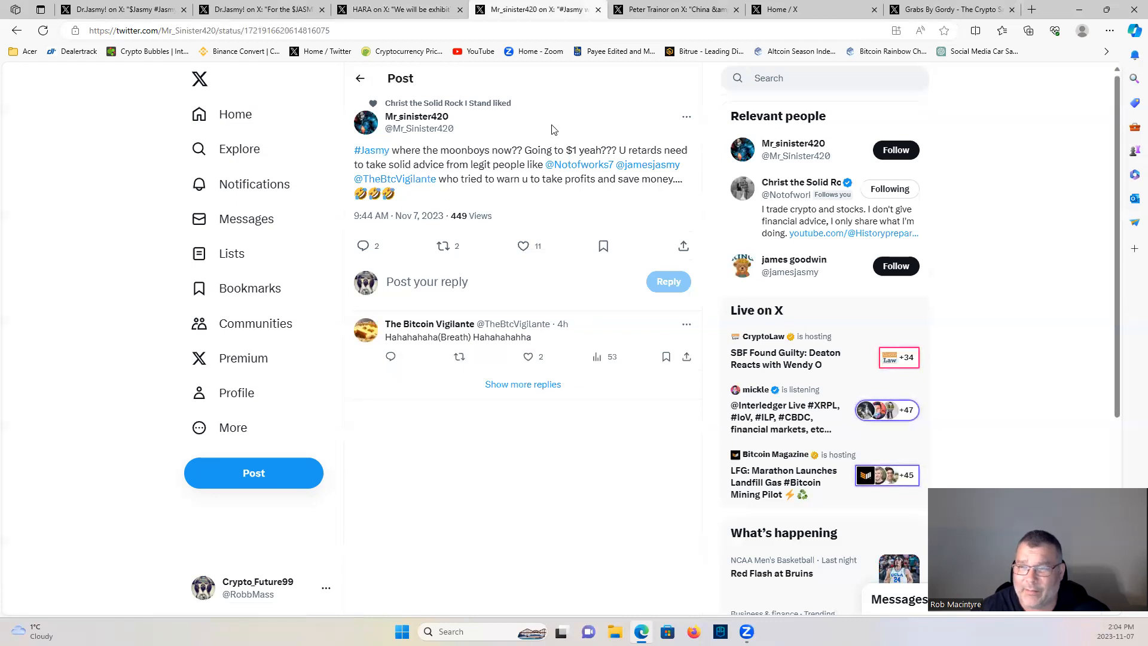
pyautogui.moveTo(544, 179)
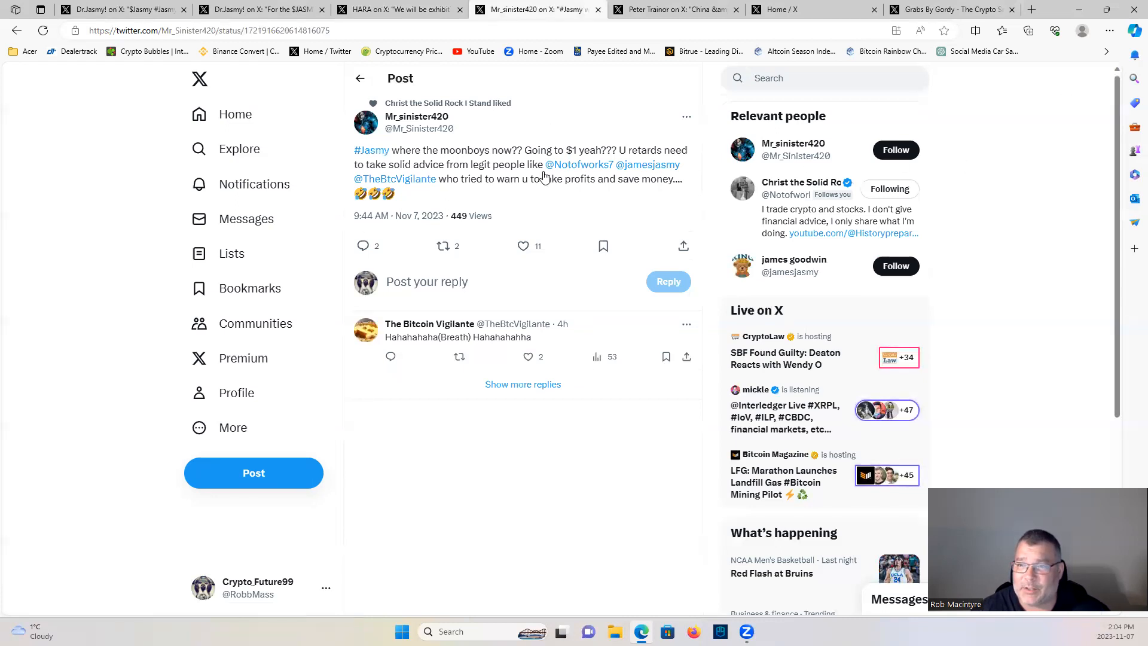
pyautogui.moveTo(591, 117)
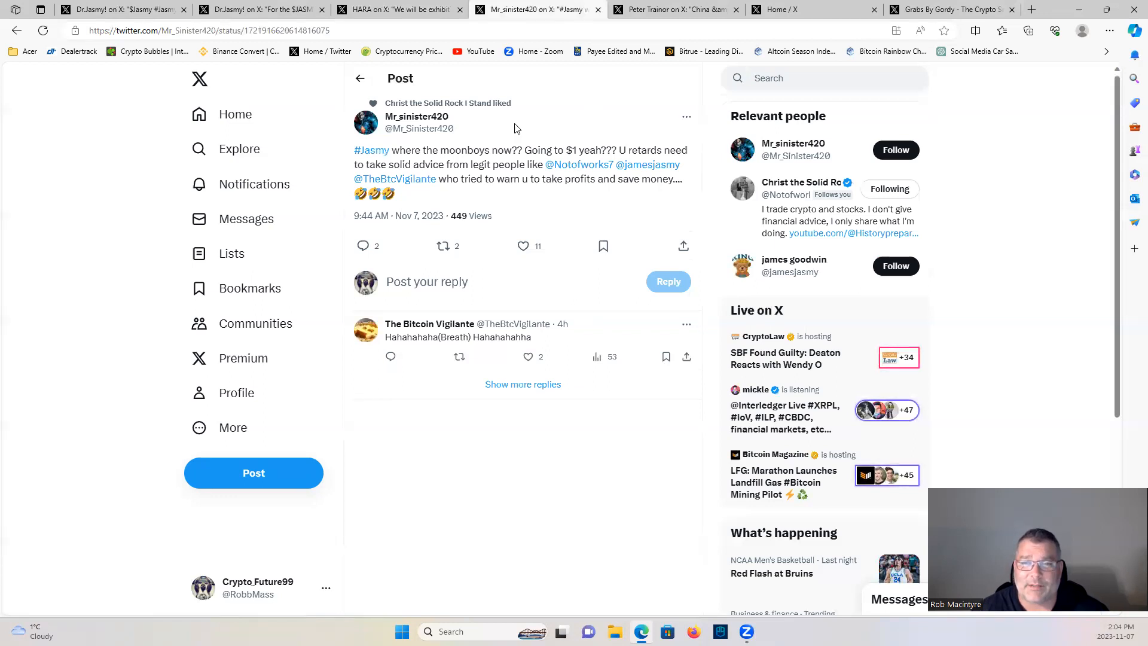
pyautogui.moveTo(541, 128)
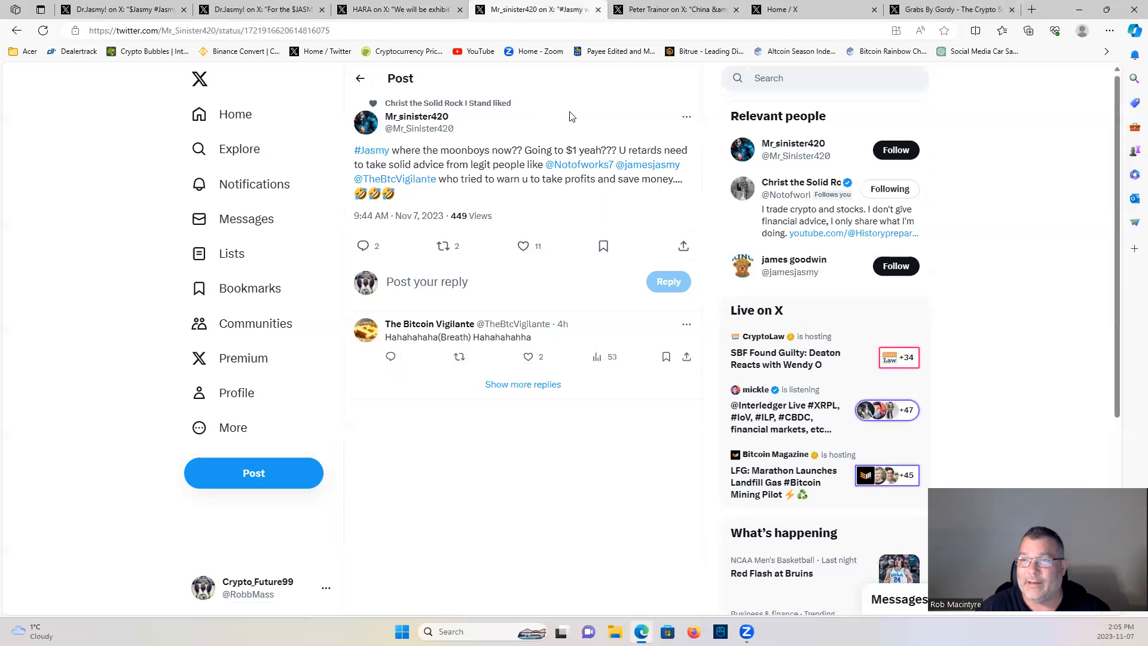
# Show Peter Trainor's post on China and Hong Kong supplying over 80% of IoT devices.
pyautogui.click(674, 8)
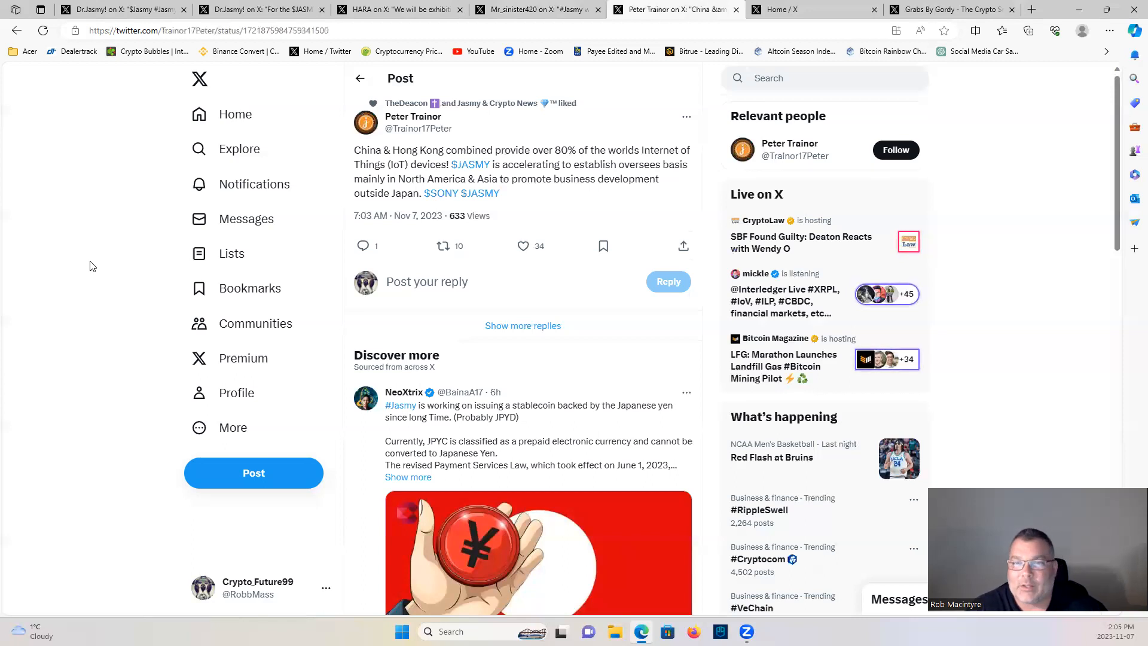
pyautogui.moveTo(835, 155)
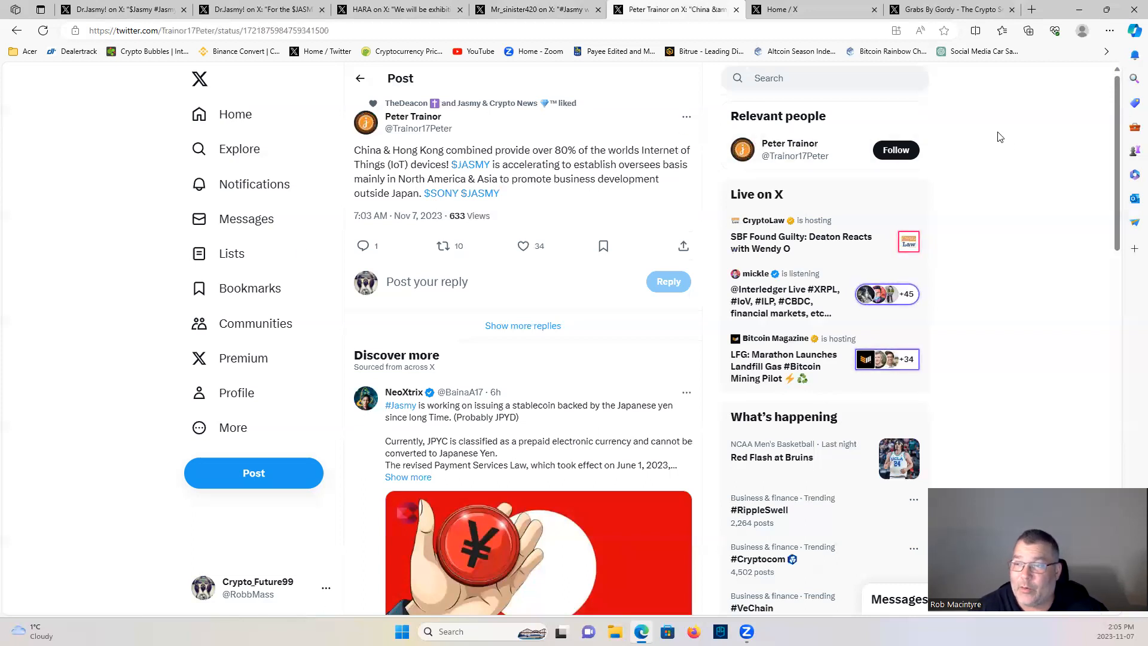
pyautogui.moveTo(1015, 201)
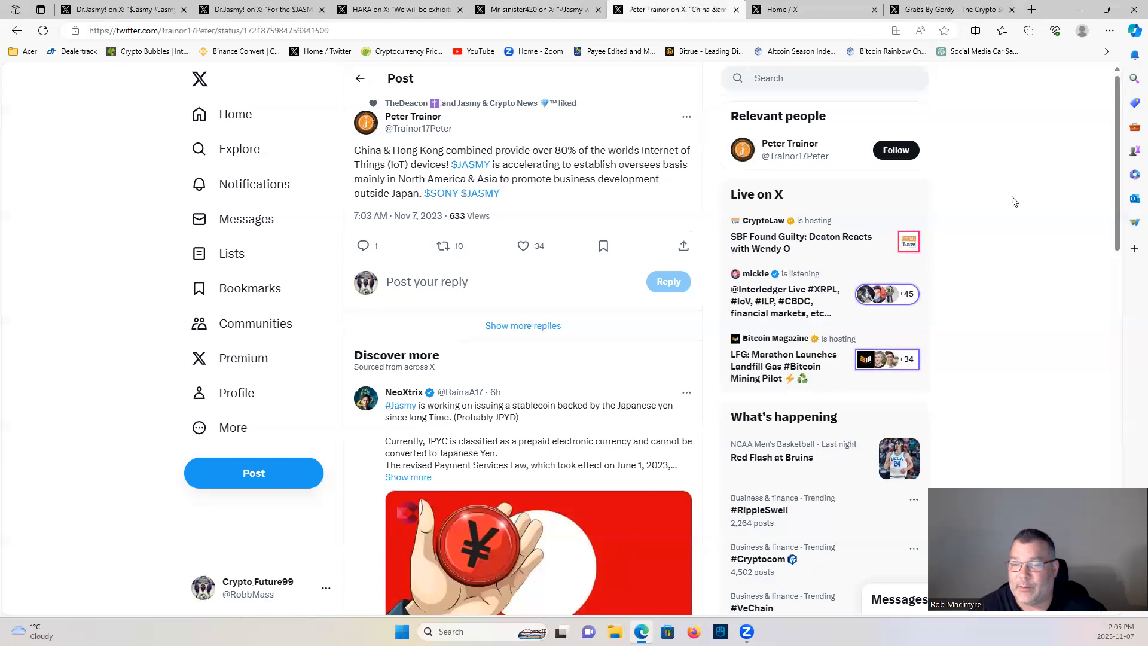
pyautogui.scroll(-3)
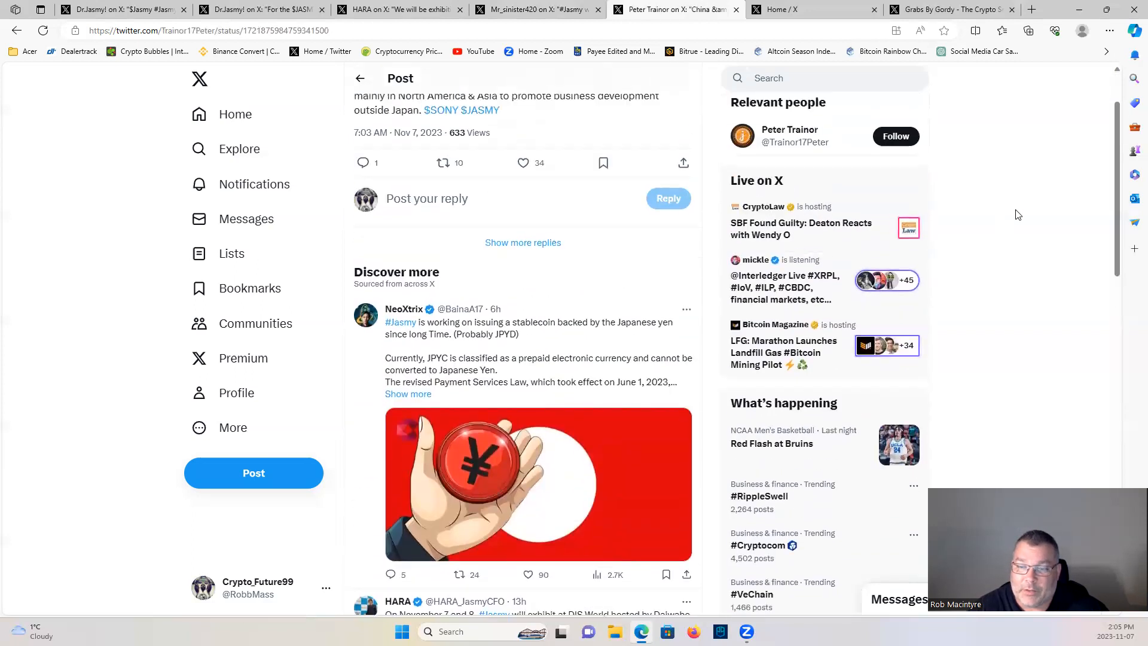
pyautogui.moveTo(989, 252)
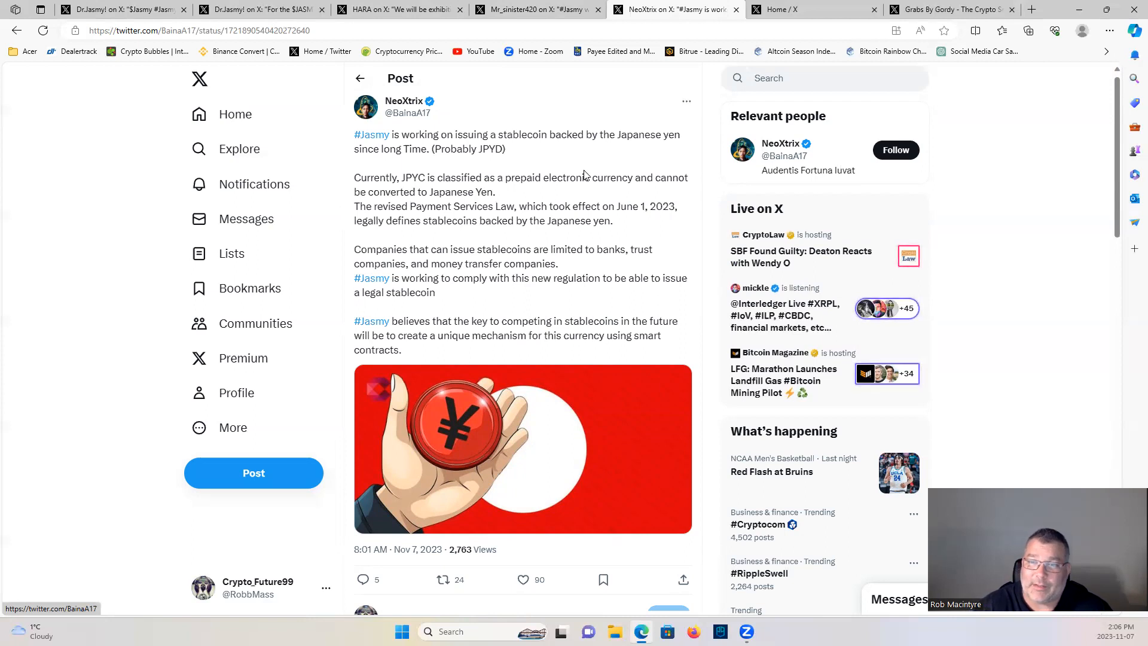
pyautogui.moveTo(613, 162)
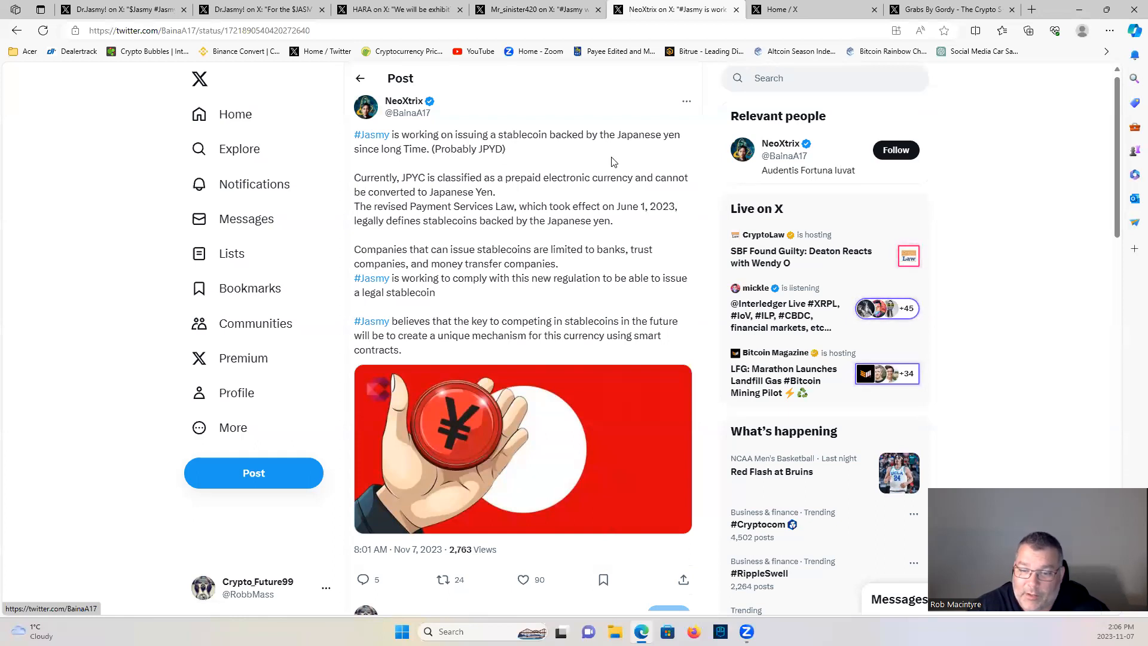
pyautogui.moveTo(1018, 208)
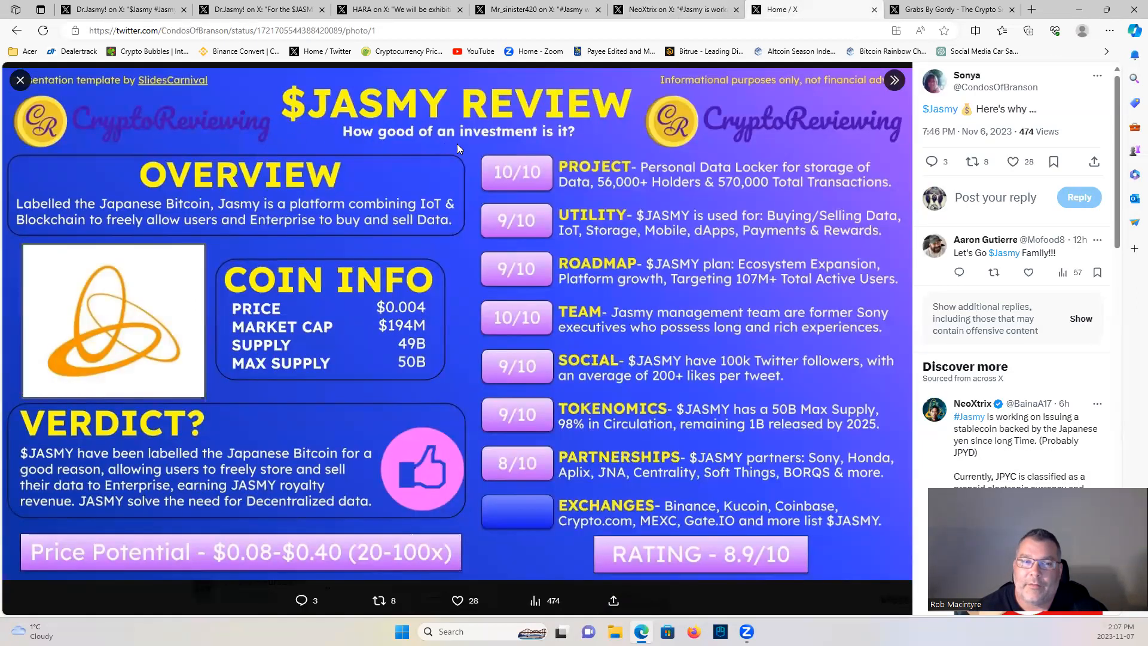
pyautogui.moveTo(466, 143)
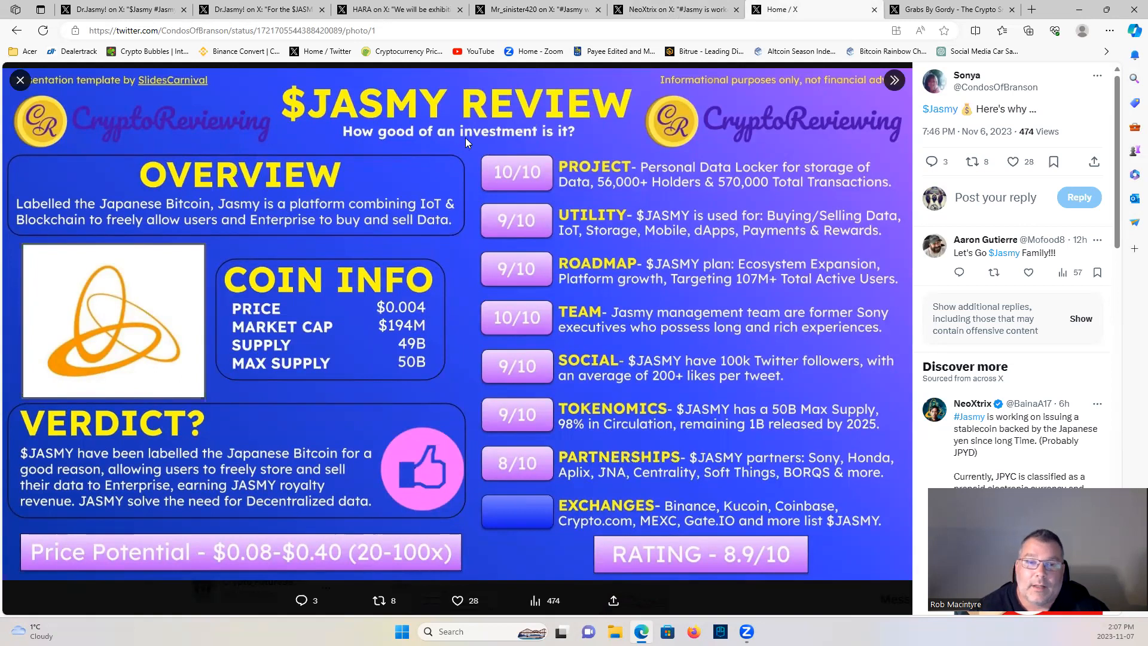
pyautogui.moveTo(194, 250)
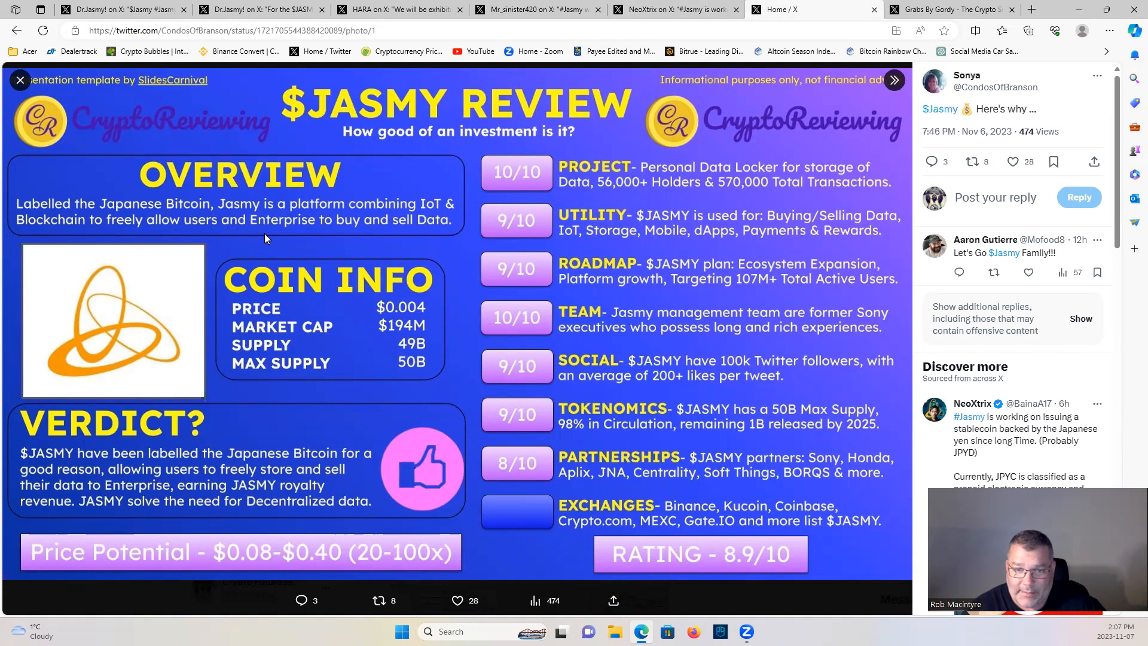
pyautogui.moveTo(338, 240)
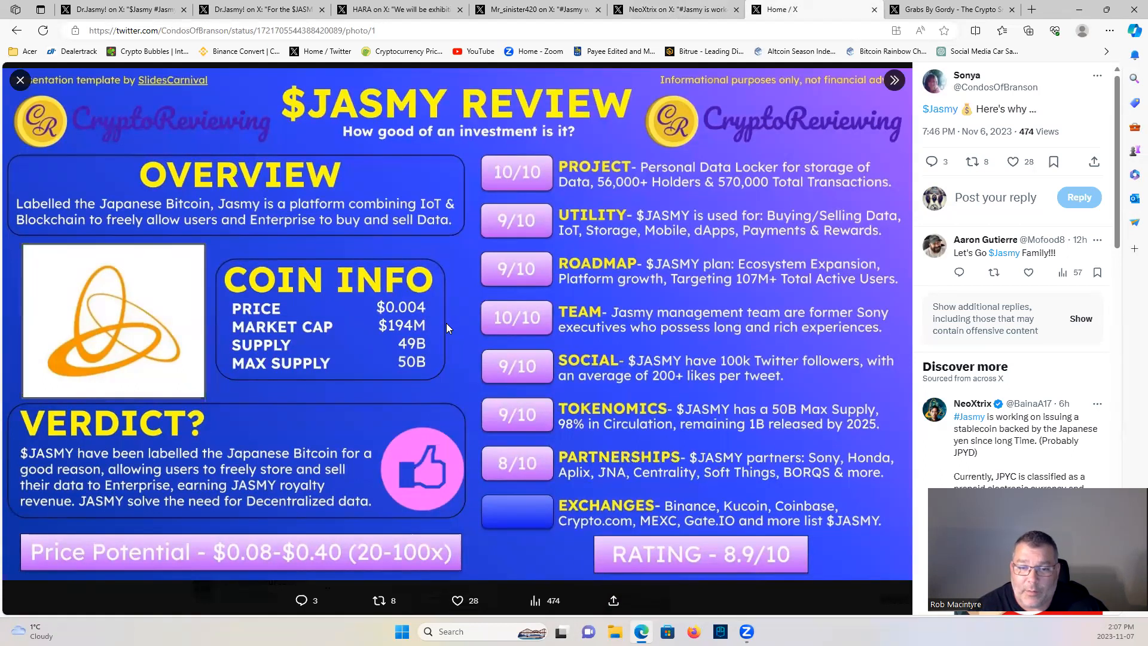
pyautogui.moveTo(439, 343)
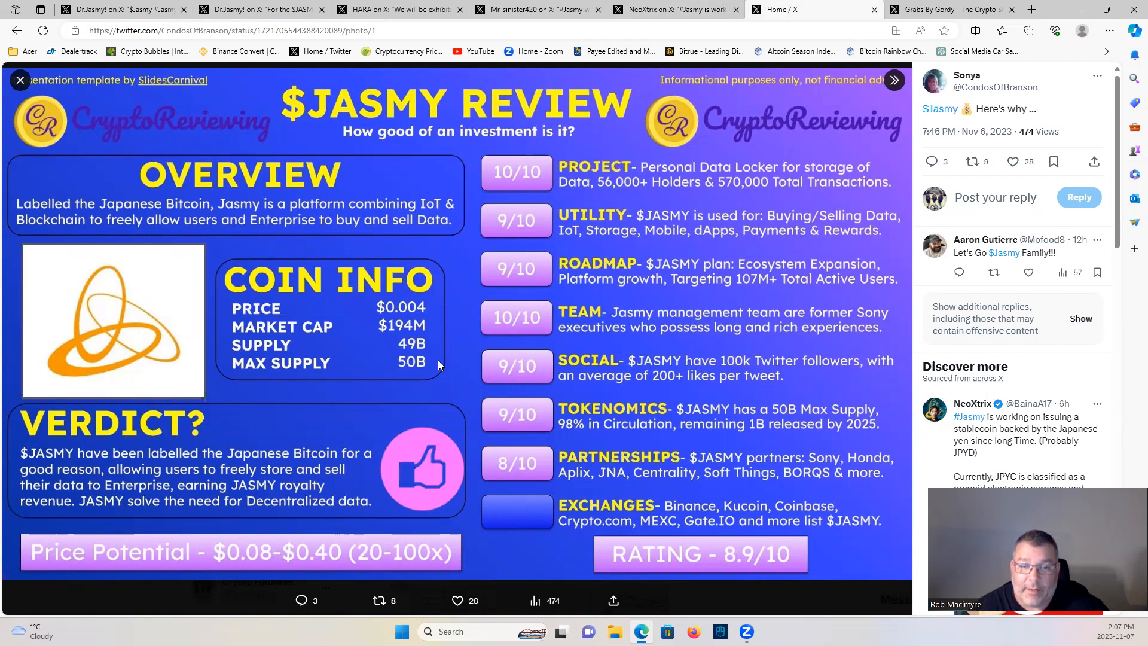
pyautogui.moveTo(370, 214)
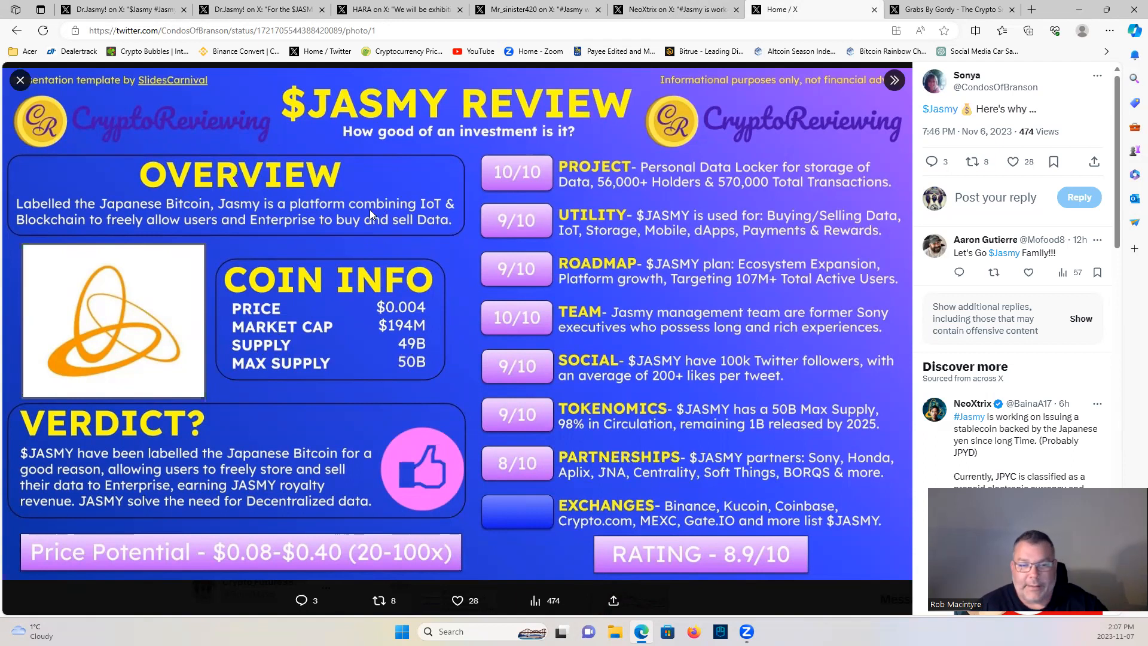
pyautogui.moveTo(360, 246)
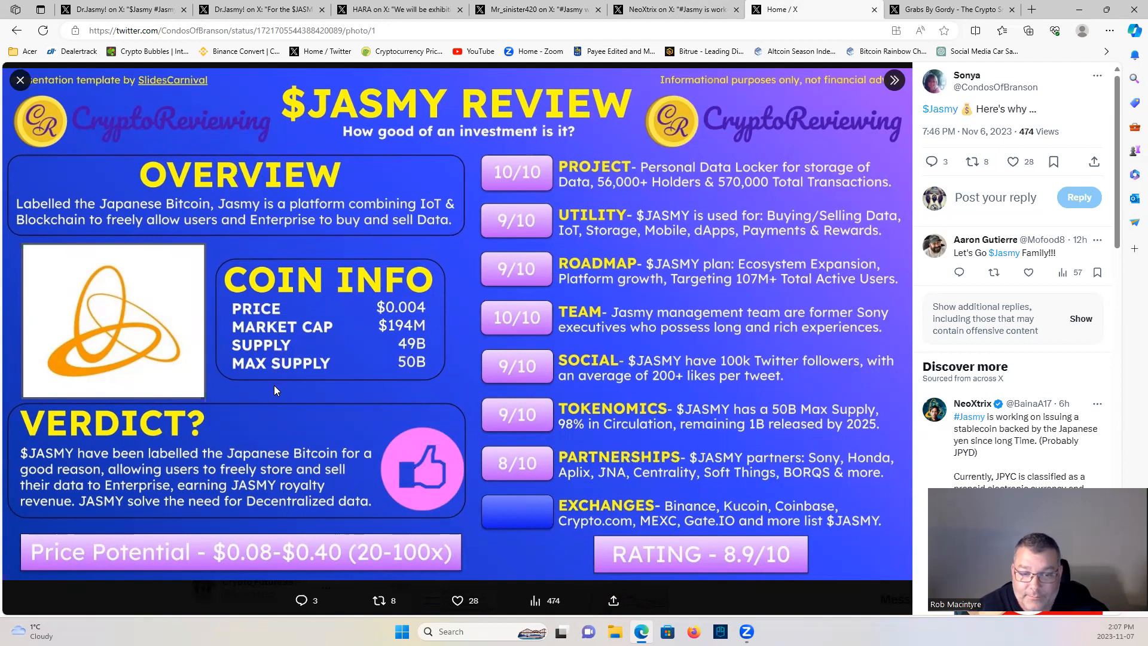
pyautogui.moveTo(269, 406)
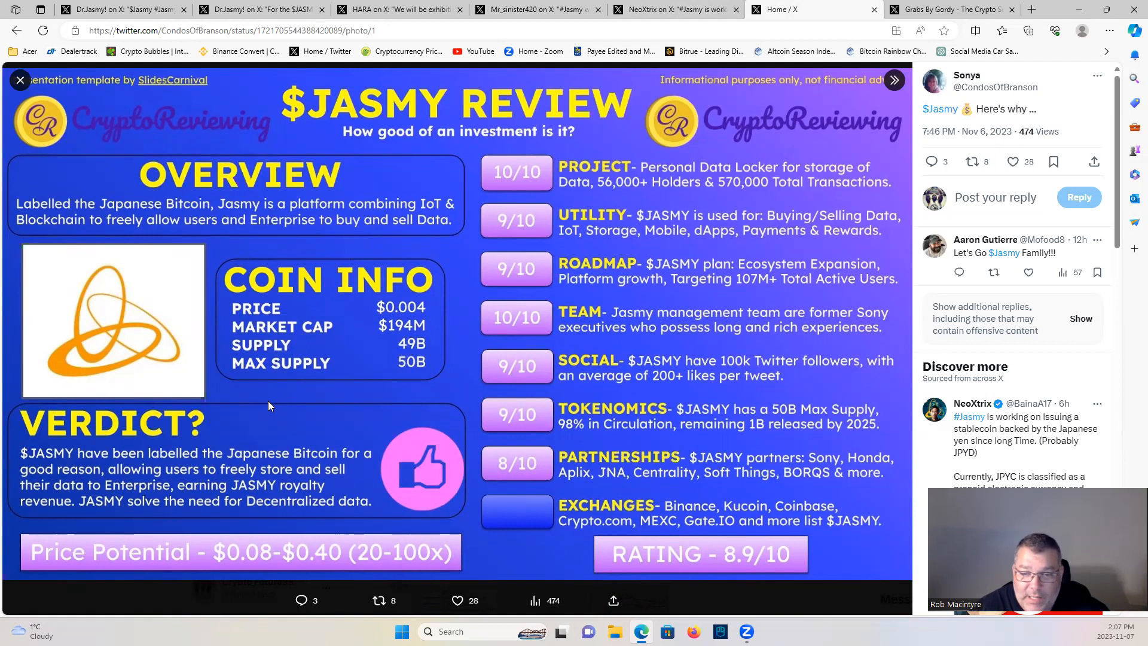
pyautogui.moveTo(277, 415)
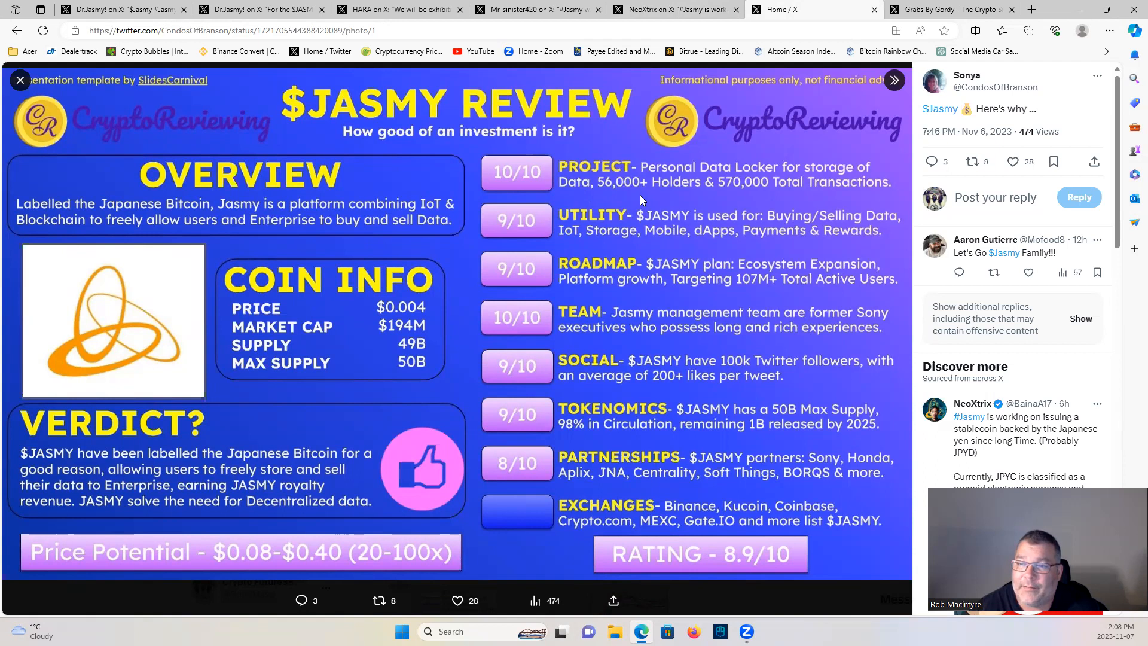
pyautogui.moveTo(721, 203)
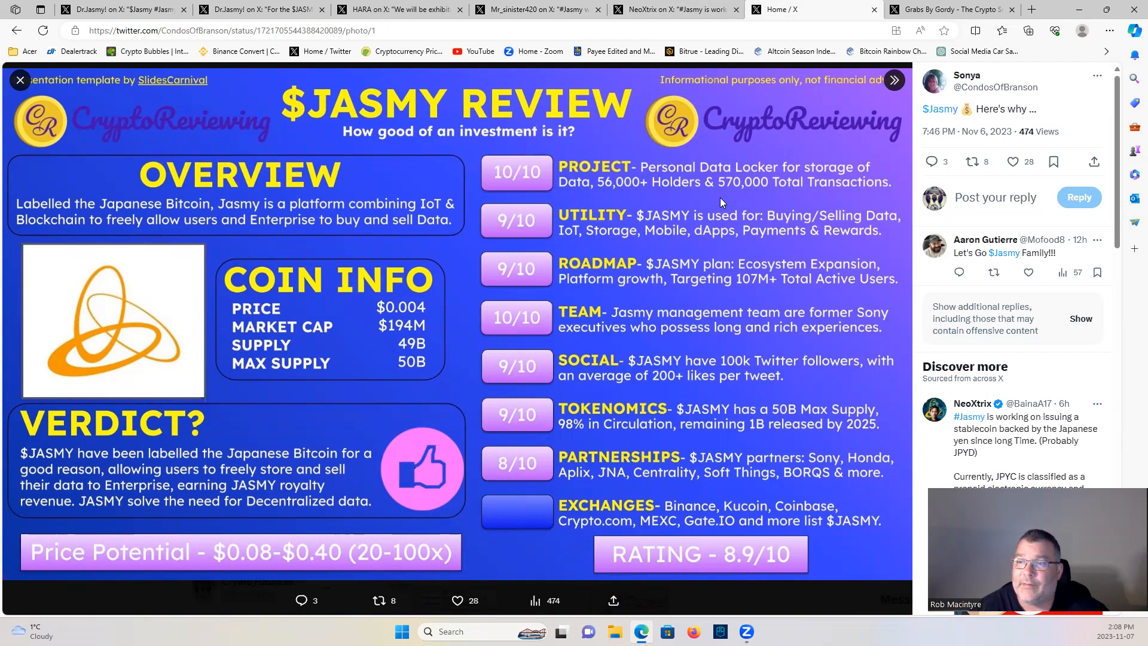
pyautogui.moveTo(848, 194)
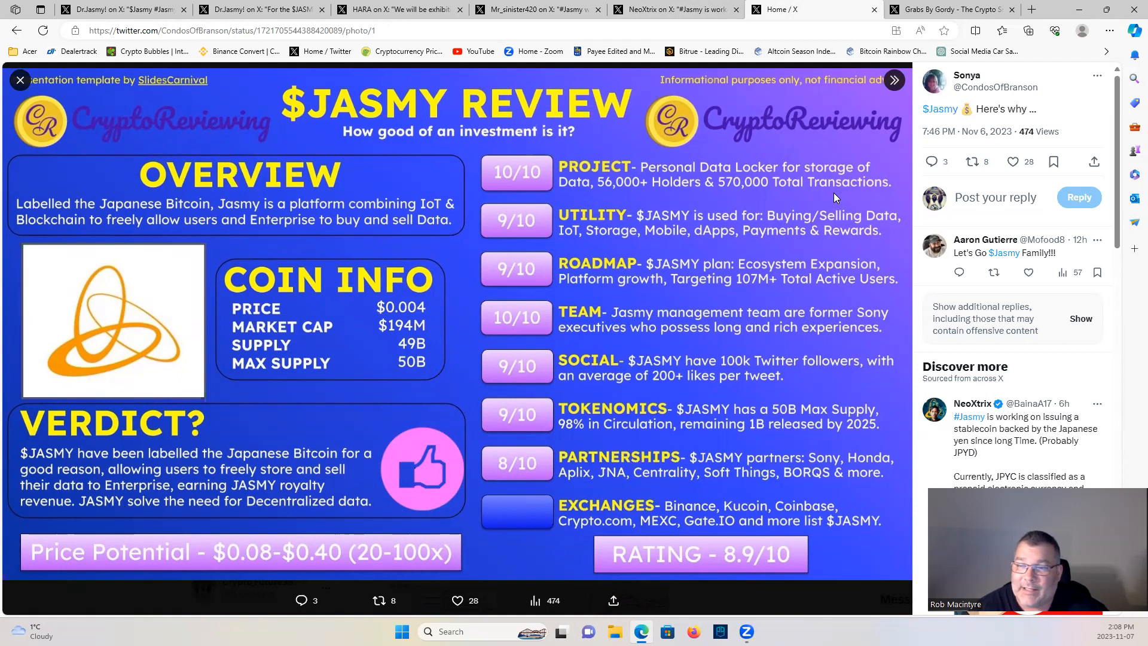
pyautogui.moveTo(716, 254)
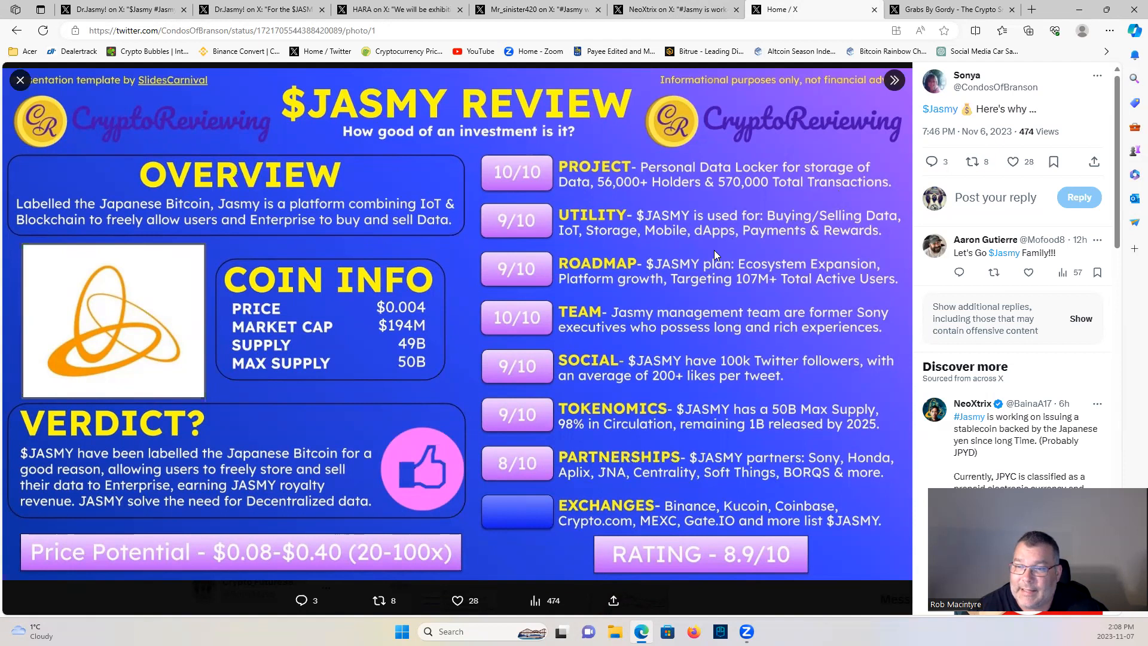
pyautogui.moveTo(712, 250)
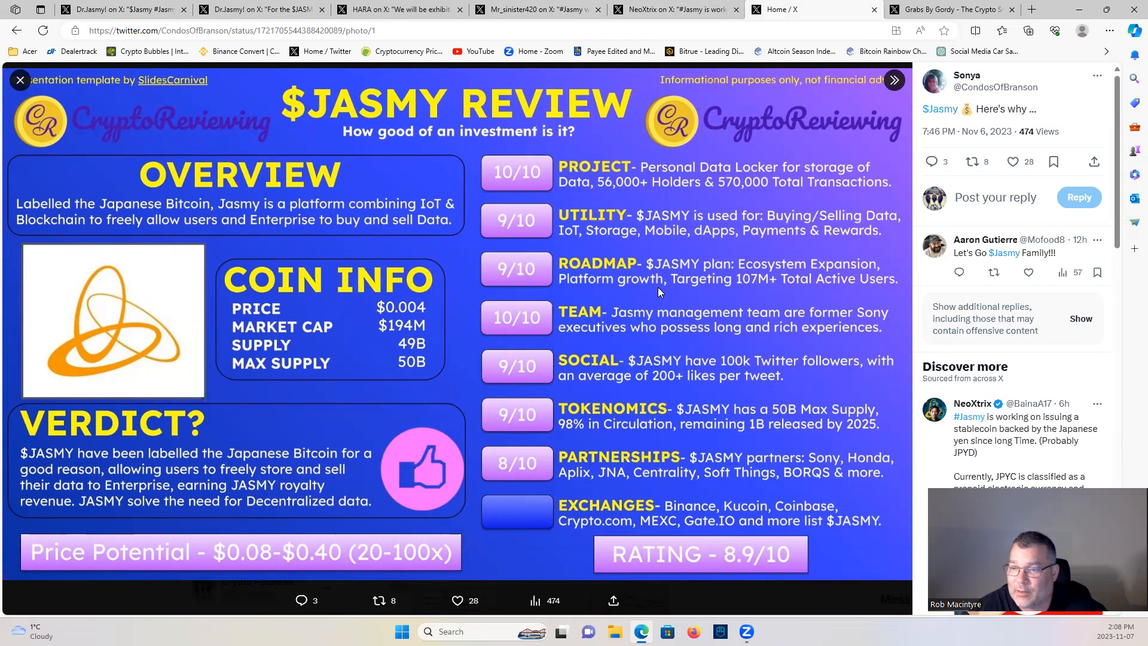
pyautogui.moveTo(684, 296)
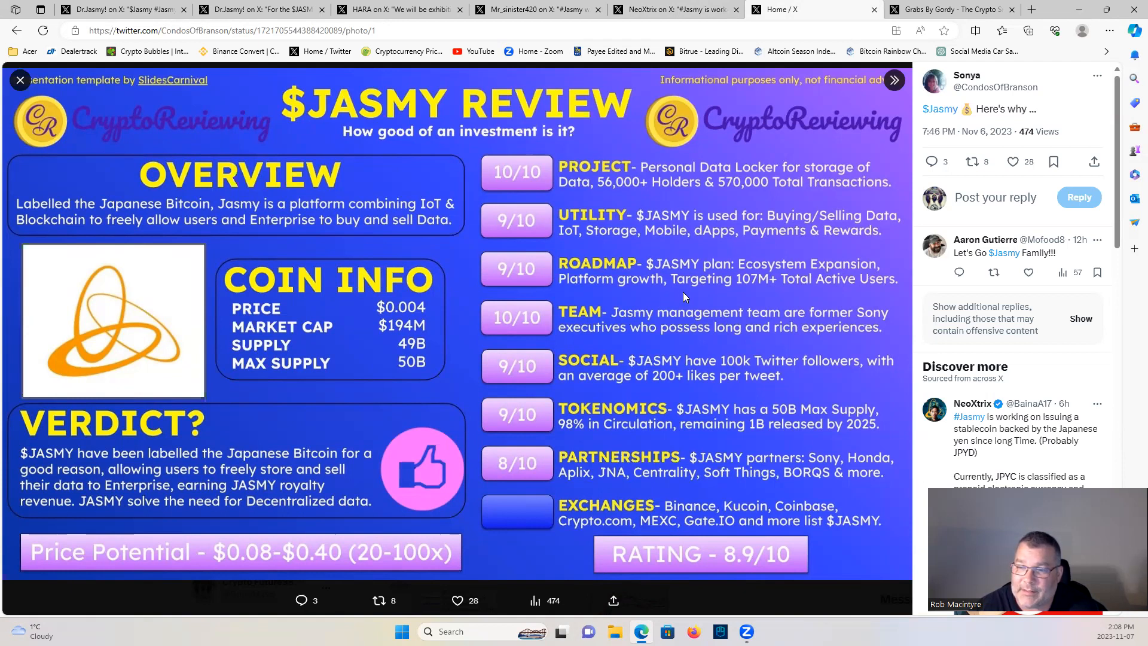
pyautogui.moveTo(671, 342)
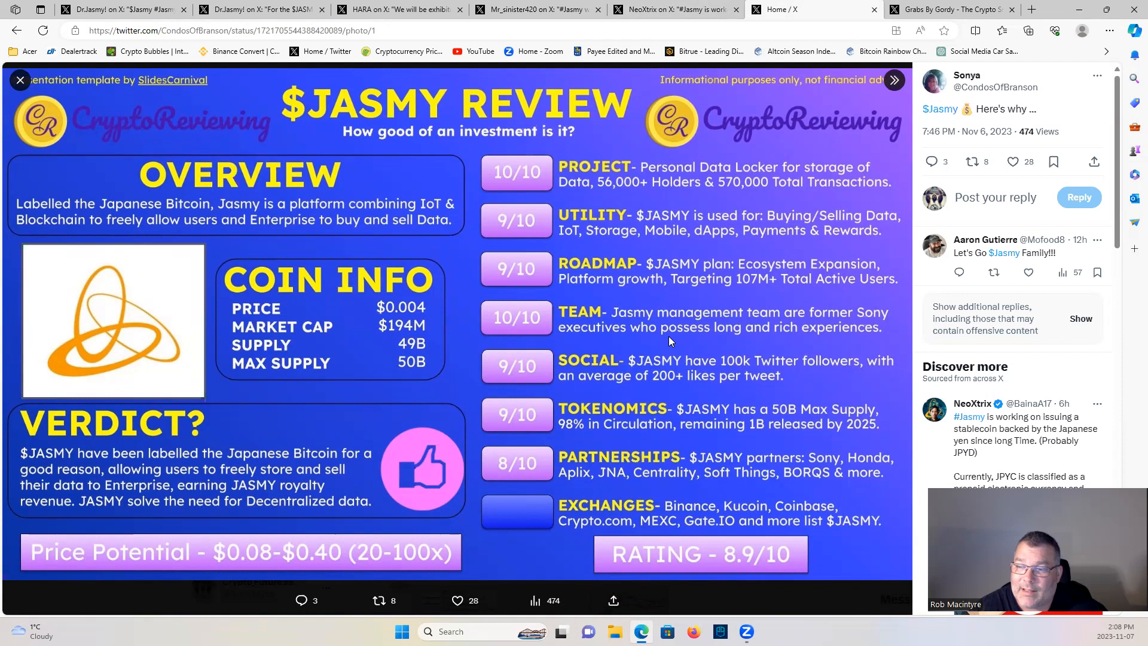
pyautogui.moveTo(700, 341)
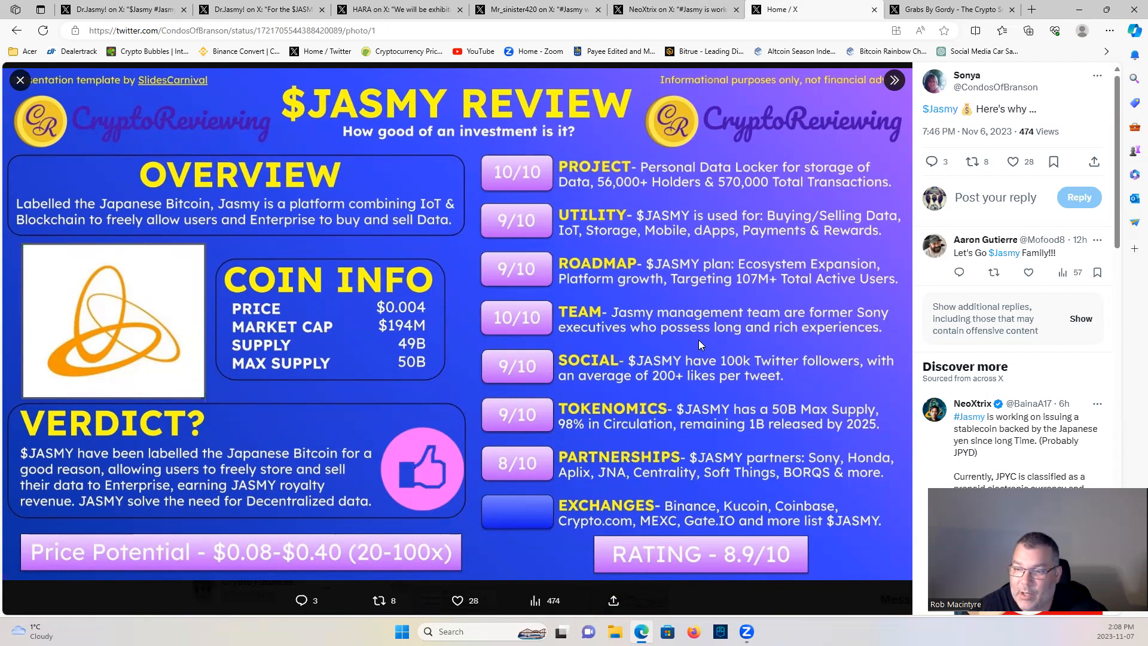
pyautogui.moveTo(733, 354)
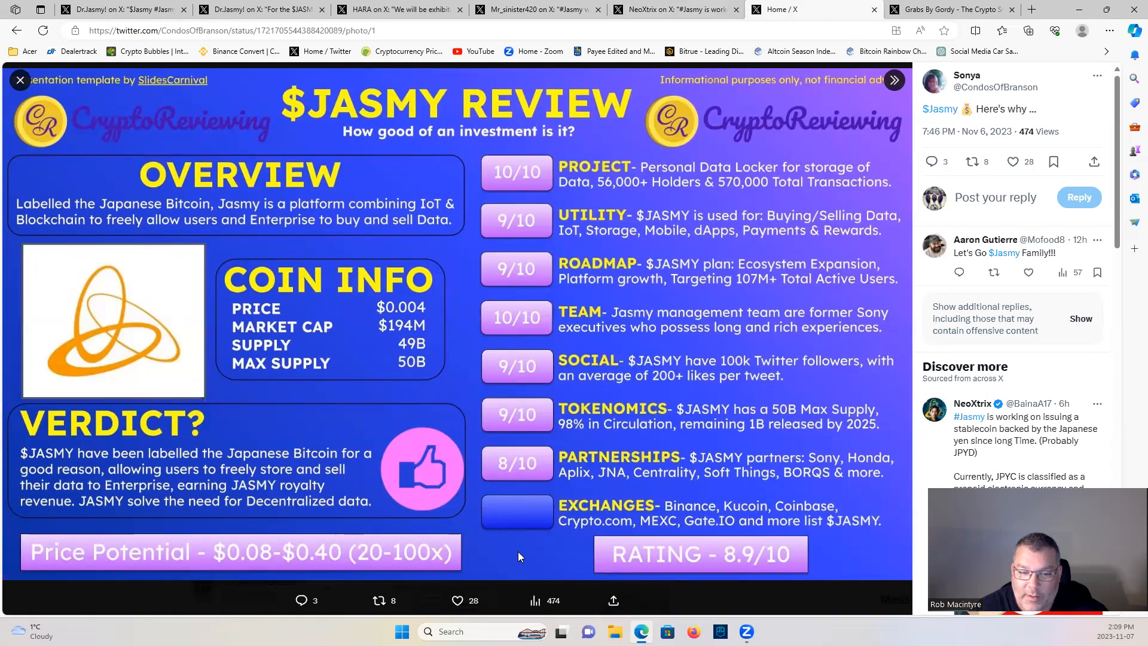
pyautogui.moveTo(518, 570)
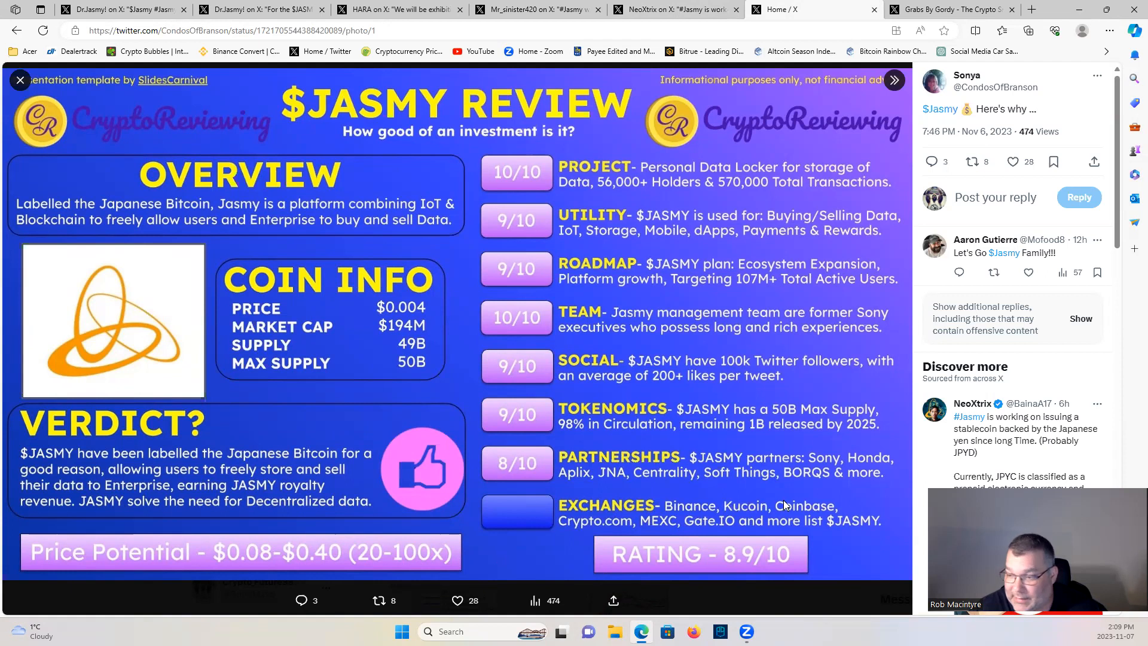
pyautogui.moveTo(826, 540)
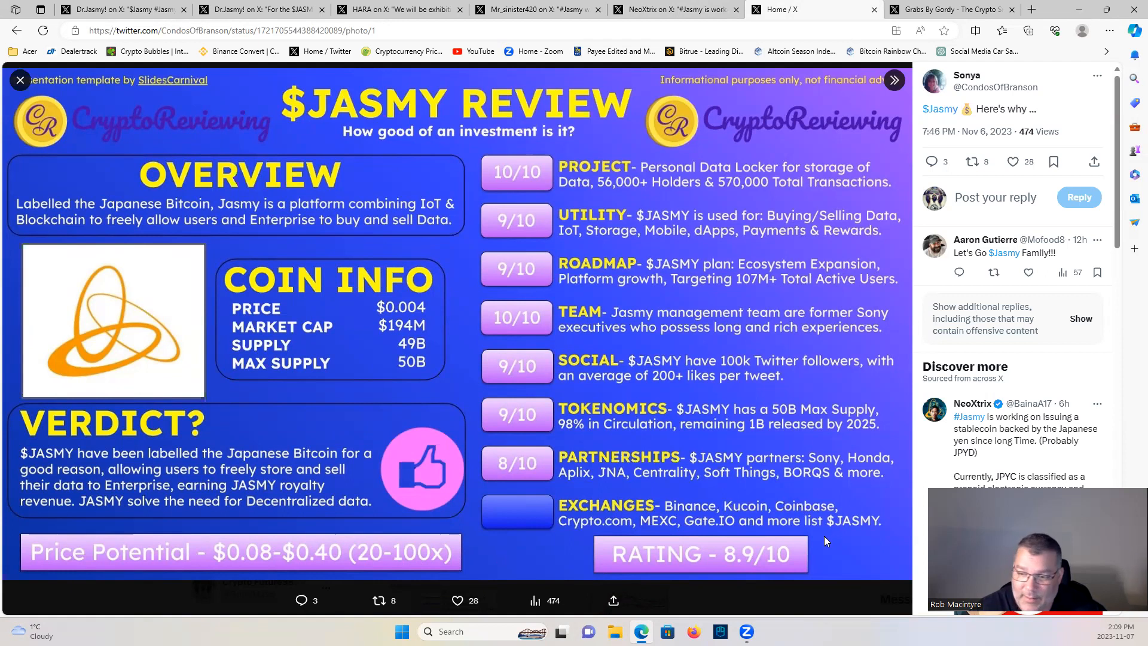
pyautogui.moveTo(859, 555)
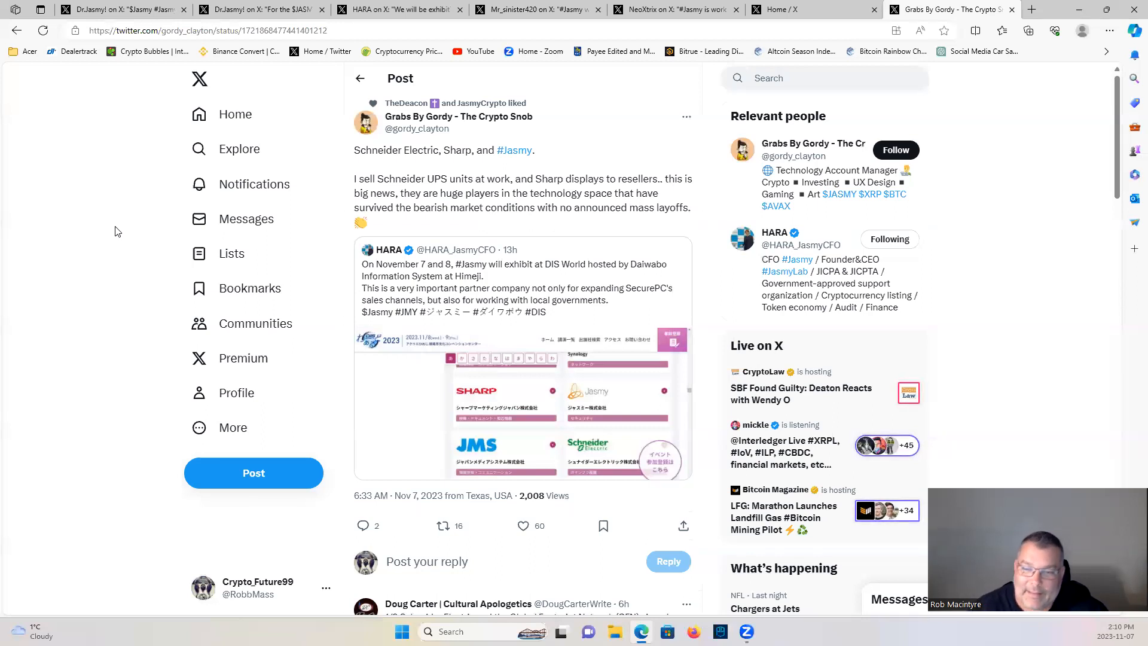
pyautogui.moveTo(87, 144)
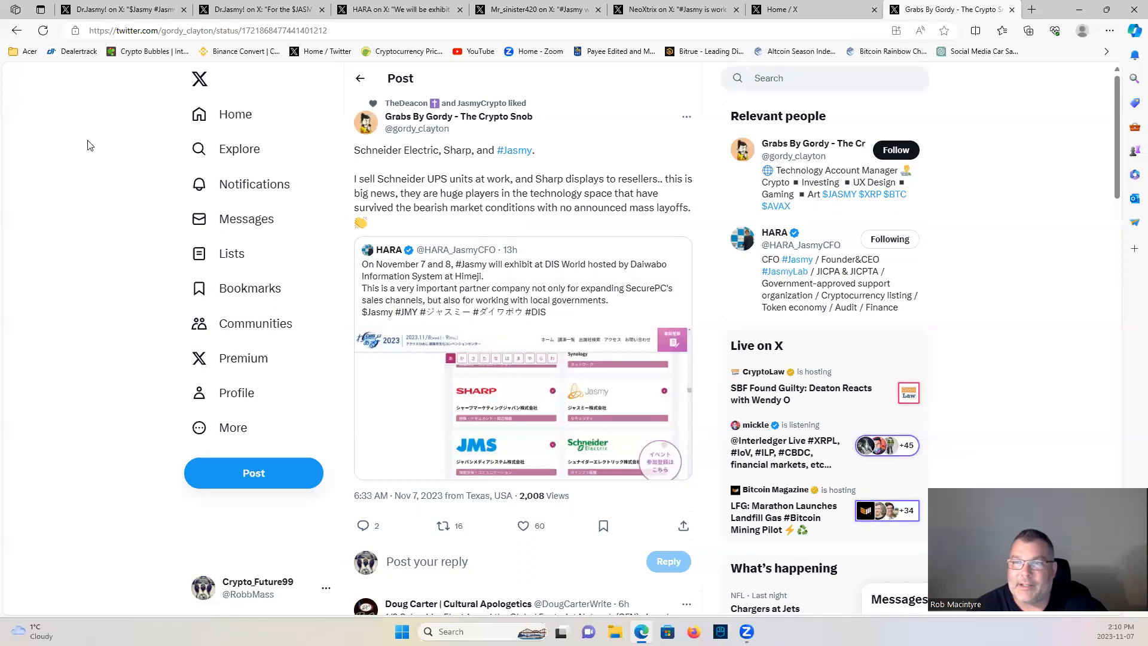
pyautogui.moveTo(1001, 191)
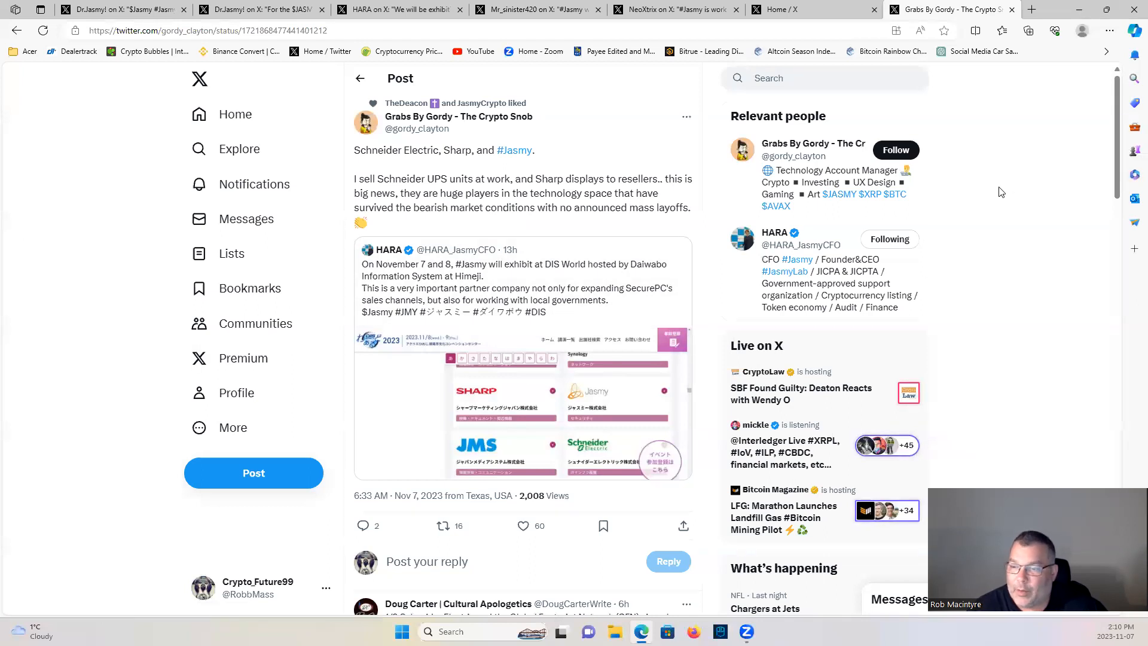
pyautogui.moveTo(979, 169)
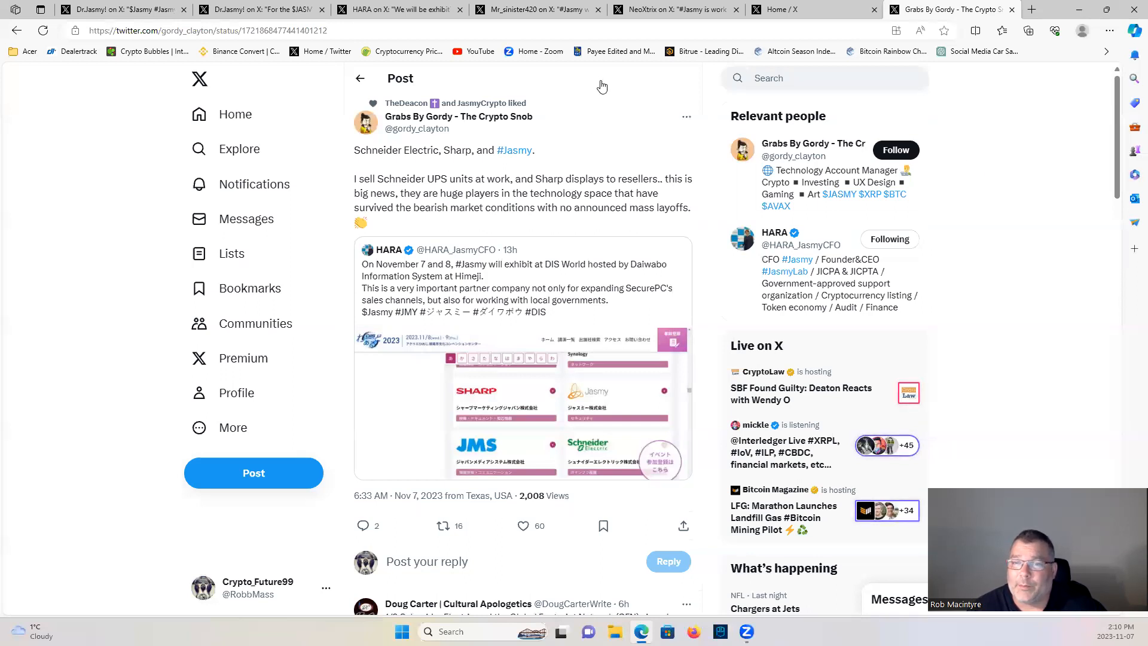
pyautogui.moveTo(635, 103)
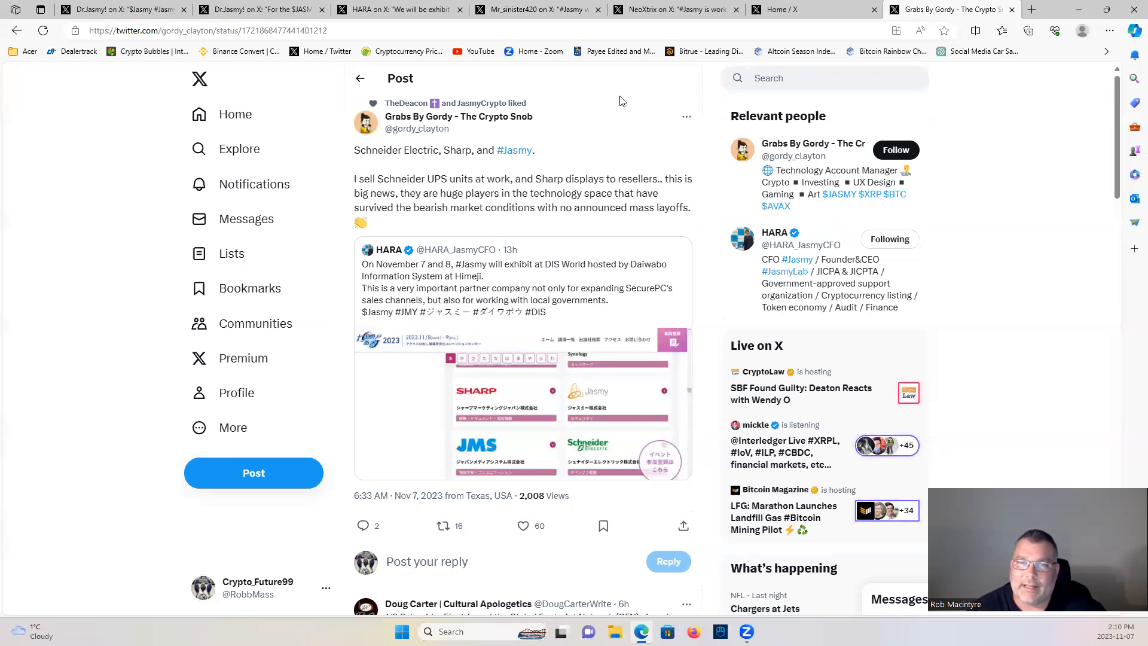
pyautogui.moveTo(617, 103)
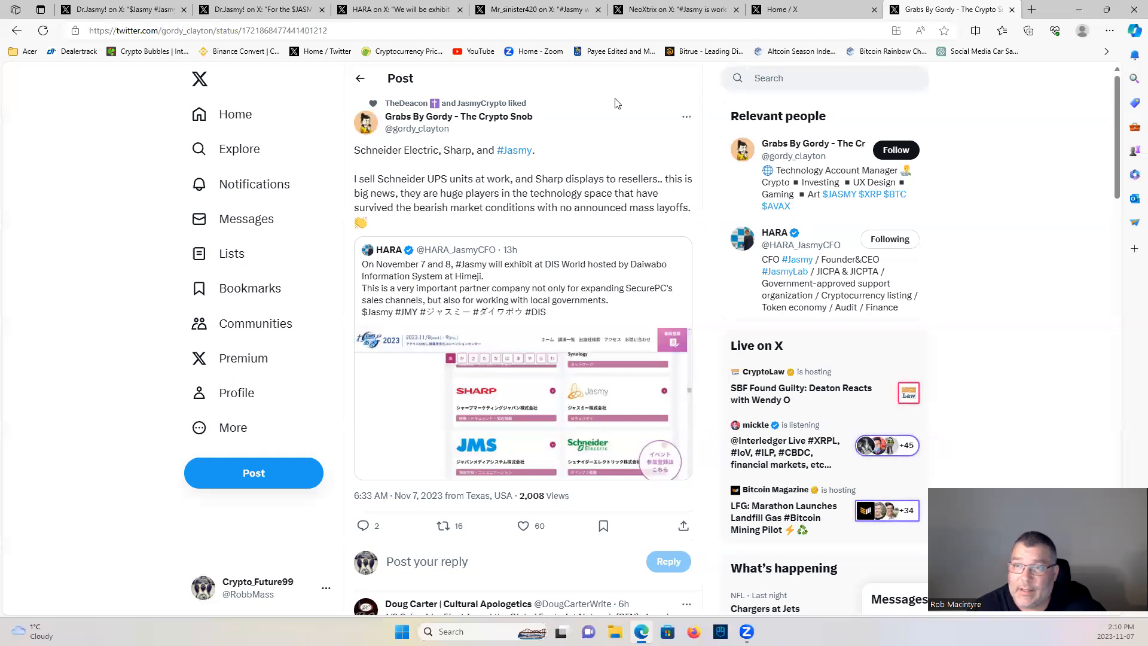
pyautogui.moveTo(621, 93)
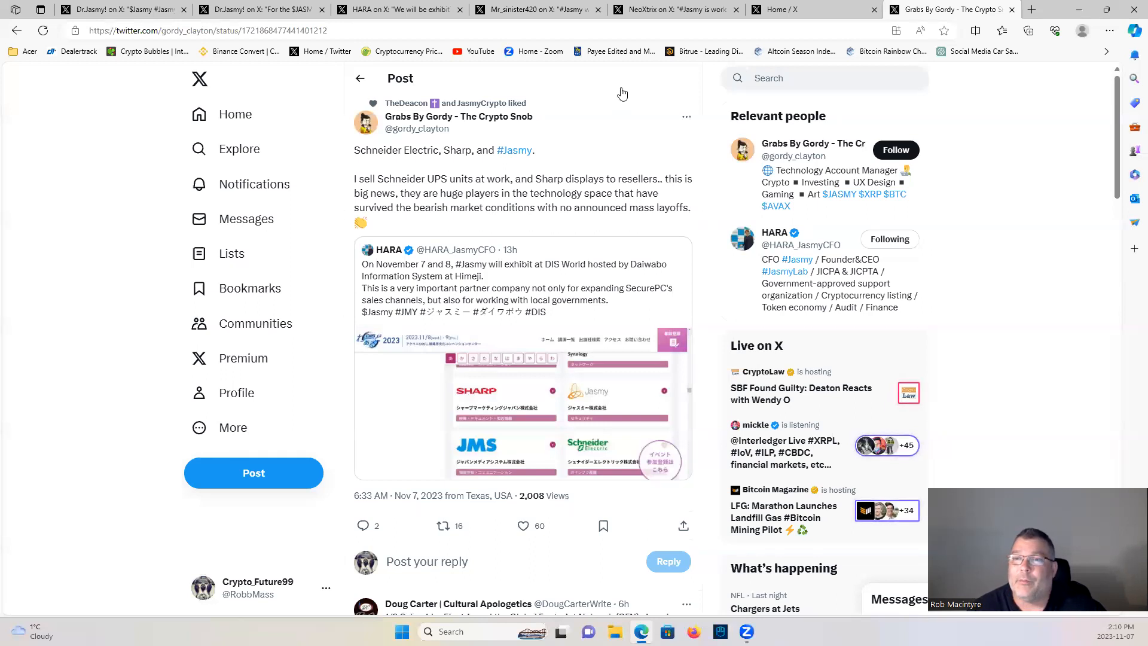
pyautogui.moveTo(617, 59)
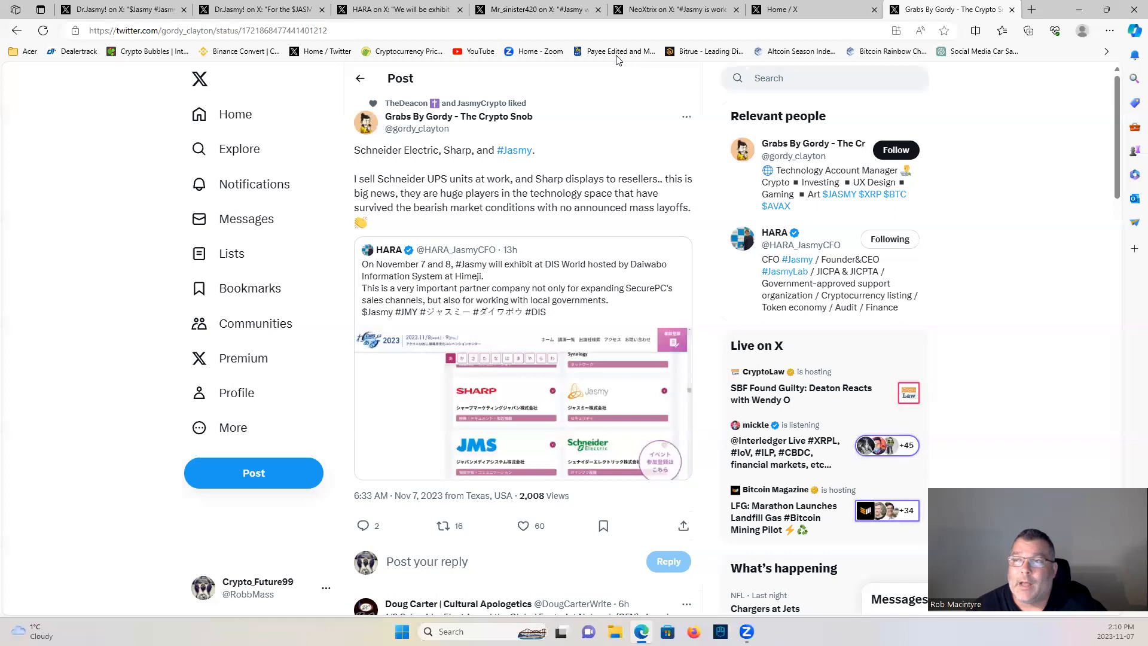
pyautogui.moveTo(881, 69)
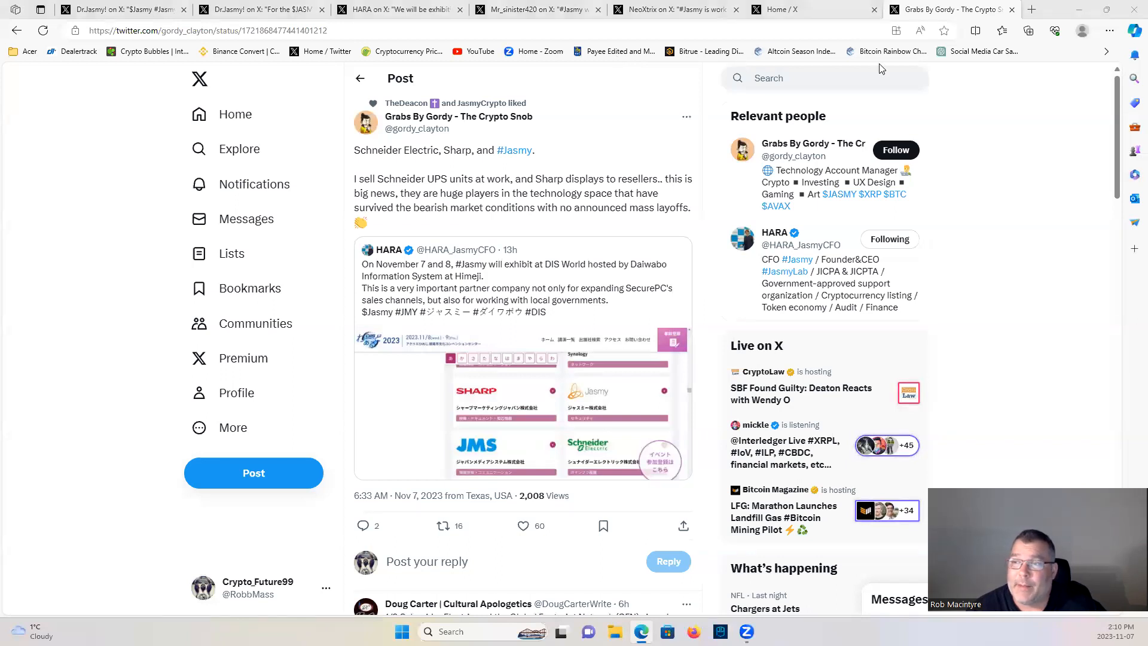